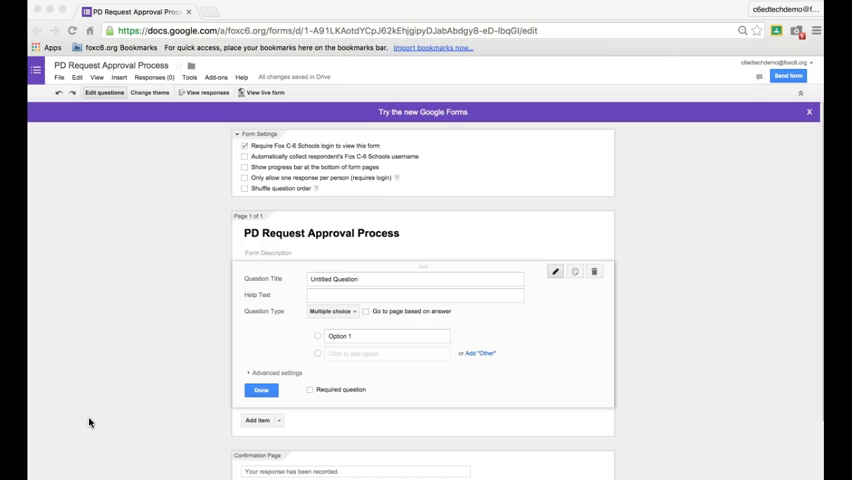
mouse_move(818, 412)
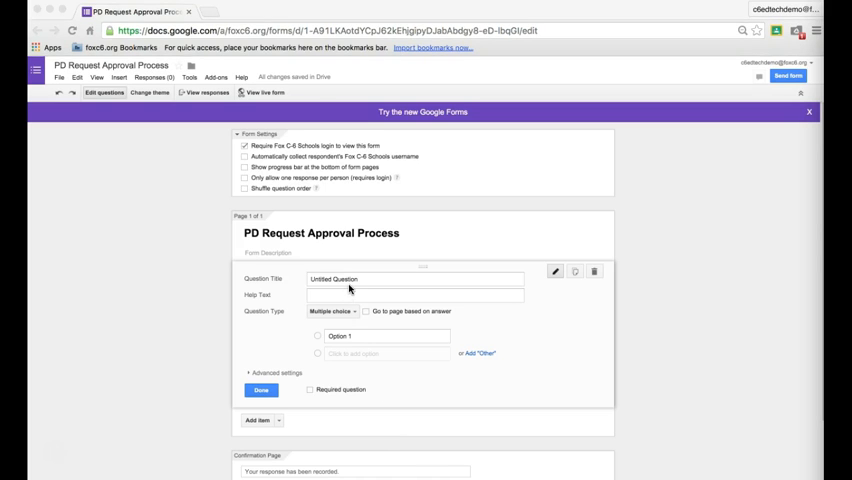
mouse_move(346, 296)
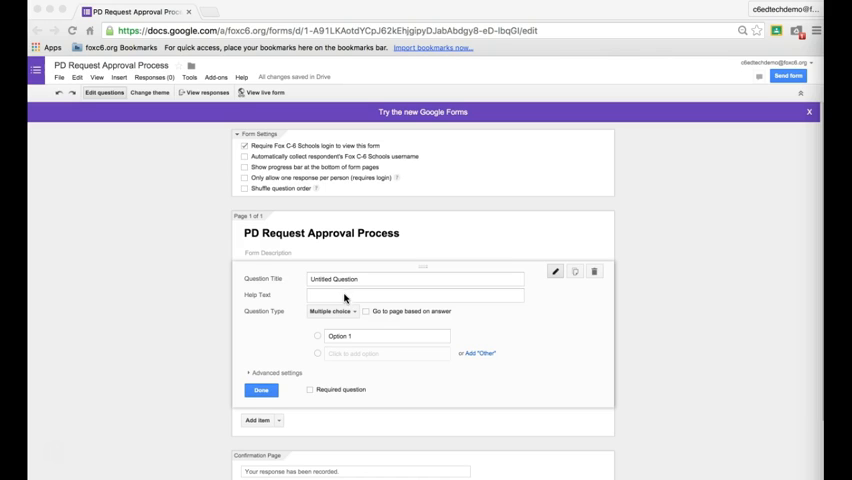
mouse_move(58, 456)
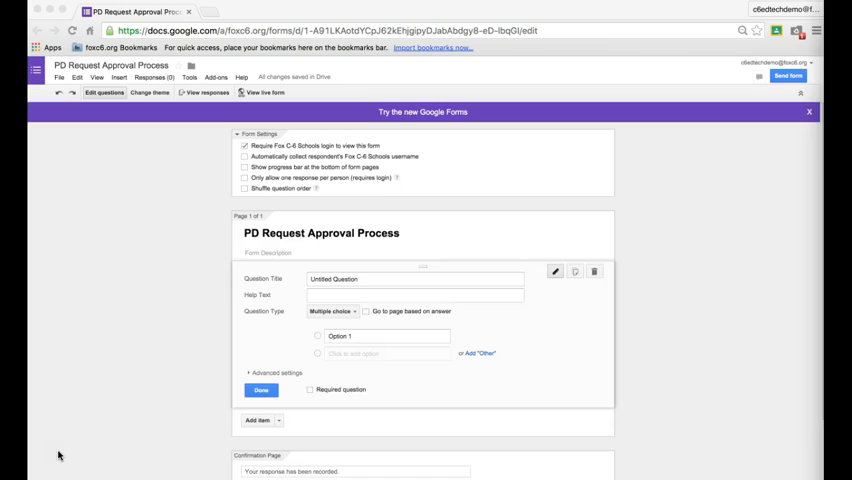
Save the 'Select one:' multiple-choice question with applicant and approving-administrator options.
click(260, 390)
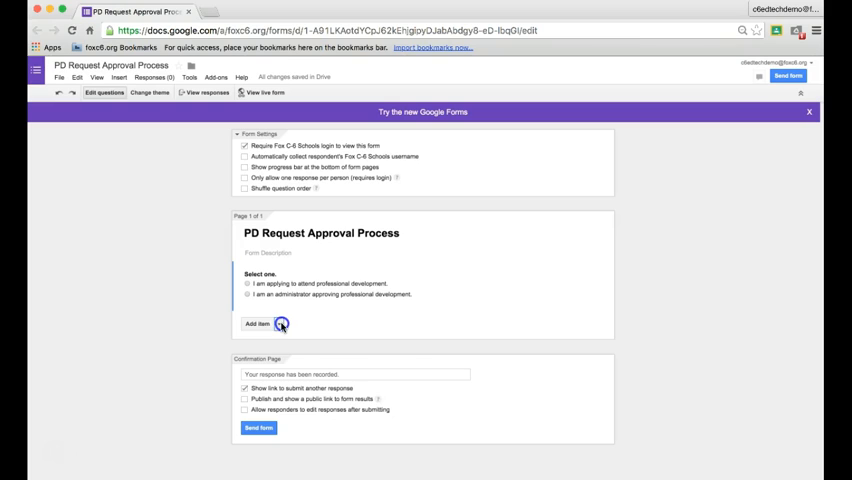
Insert a page break after page 1 titled 'Approval Type'.
click(256, 324)
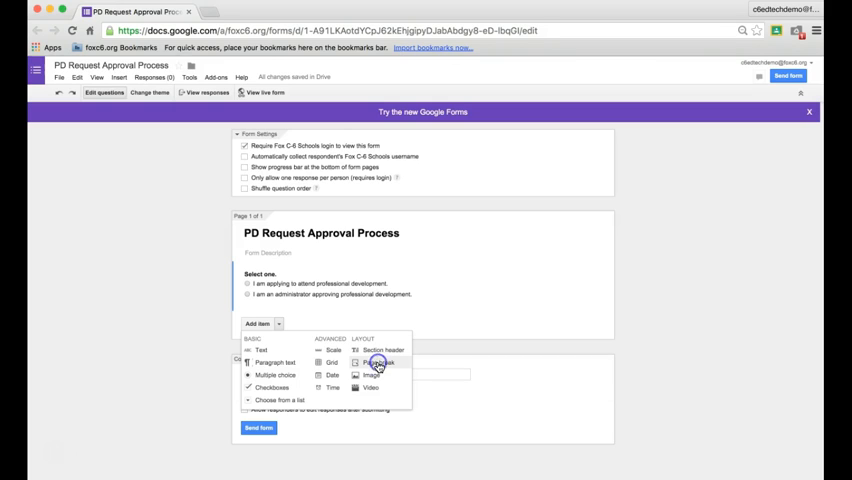
click(376, 362)
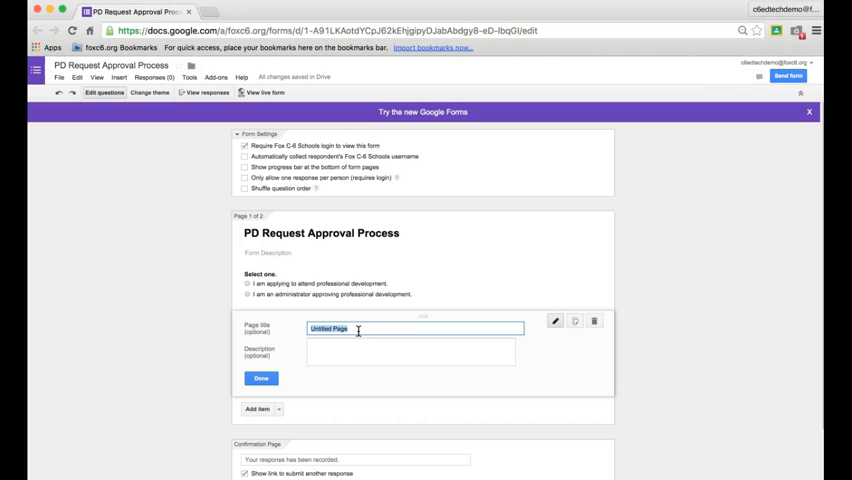
text(Approval)
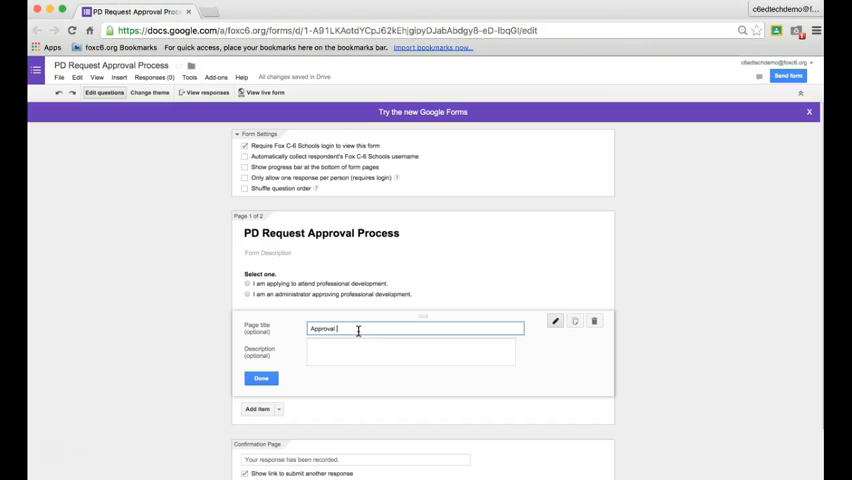
text(Type)
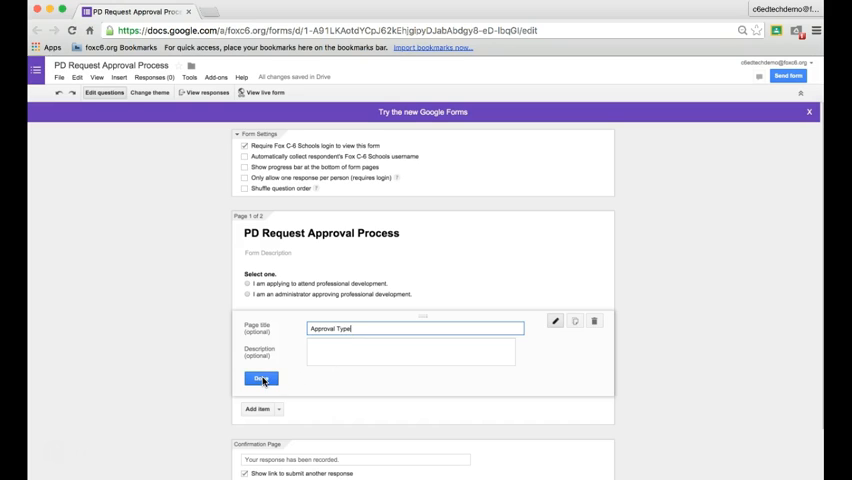
click(260, 378)
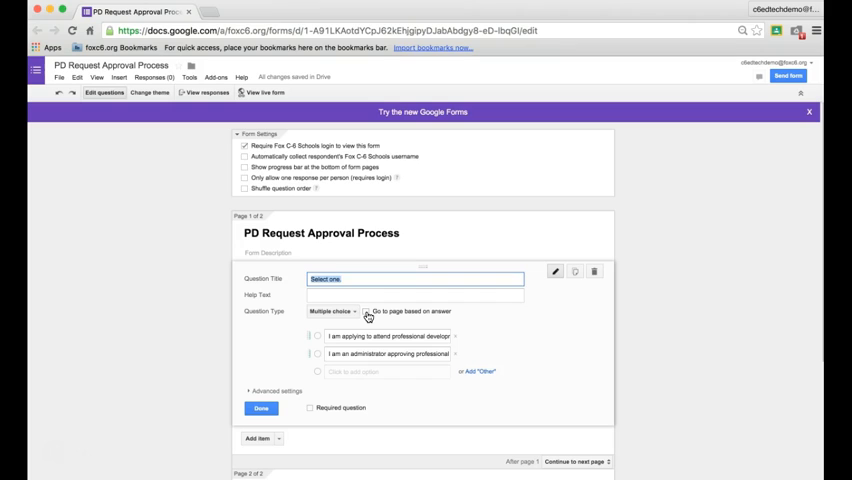
Route the administrator answer of 'Select one:' to page 2, Approval Type.
click(366, 312)
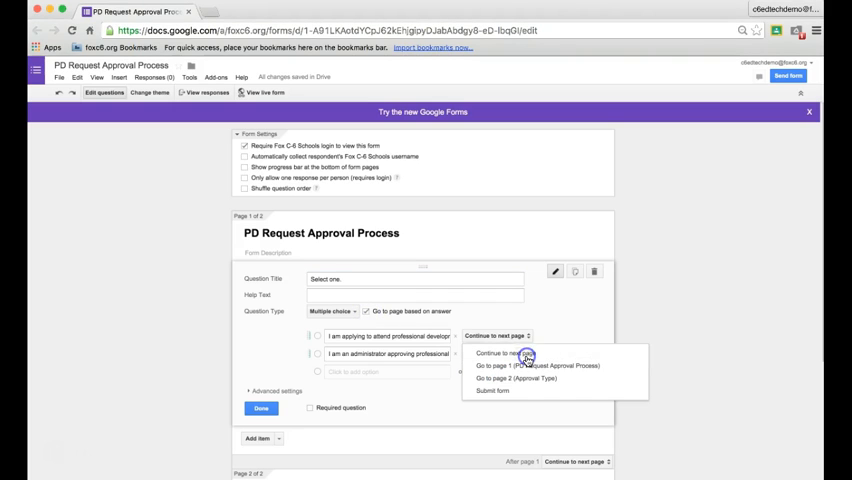
mouse_move(530, 380)
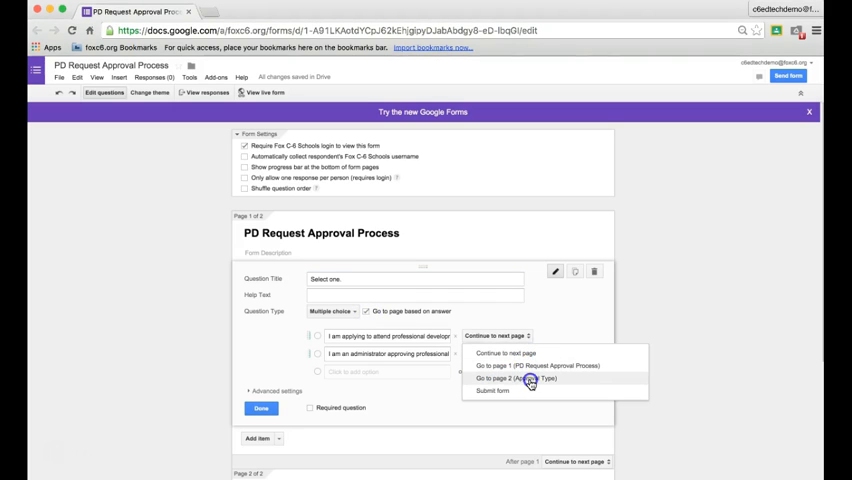
click(520, 378)
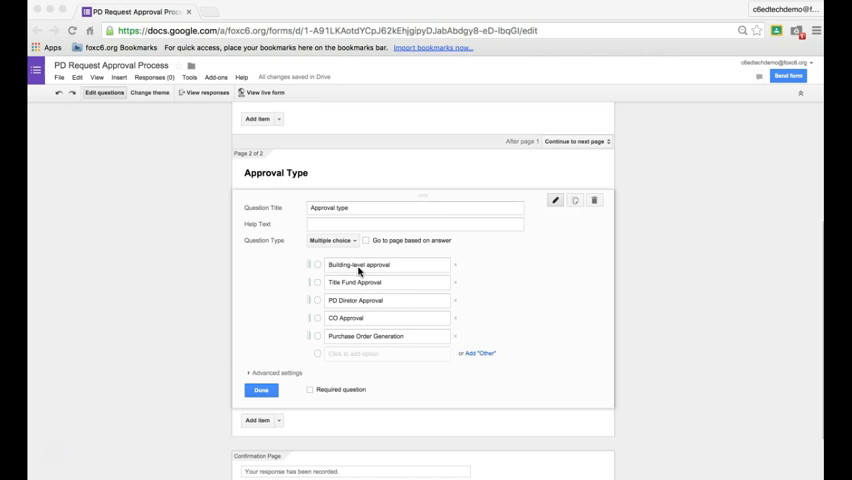
mouse_move(366, 240)
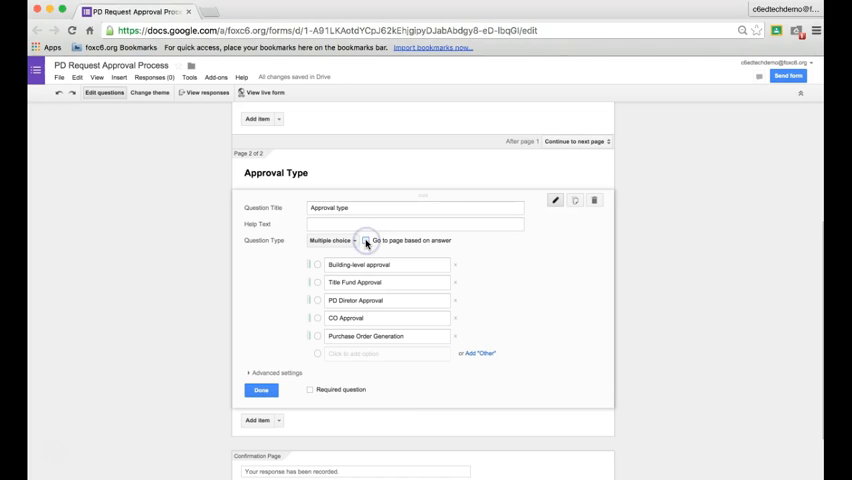
Enable answer-based routing on the five-option 'Approval type' question and save it.
click(366, 240)
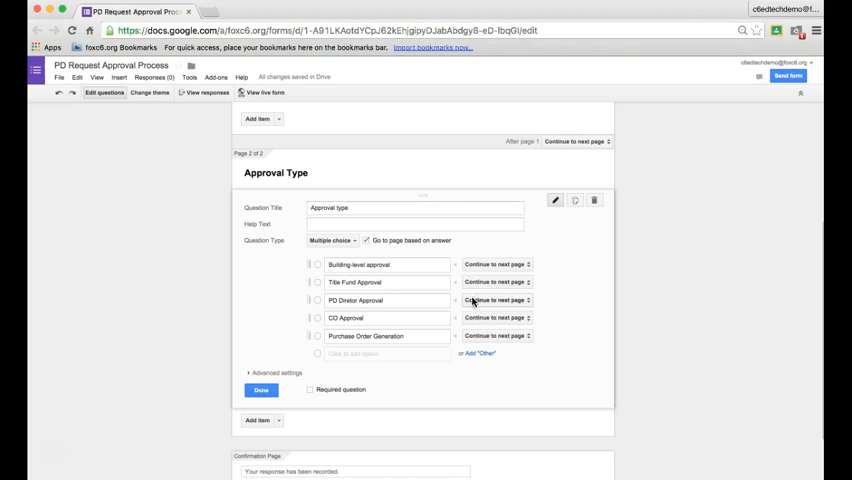
click(260, 390)
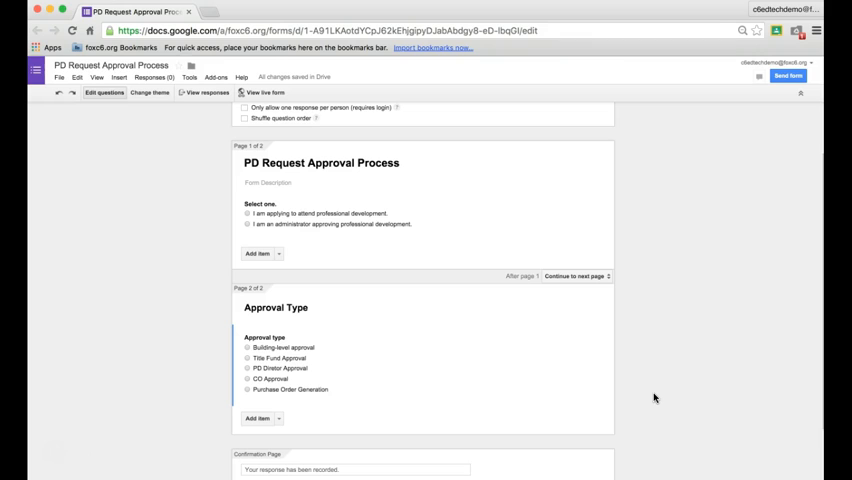
mouse_move(650, 394)
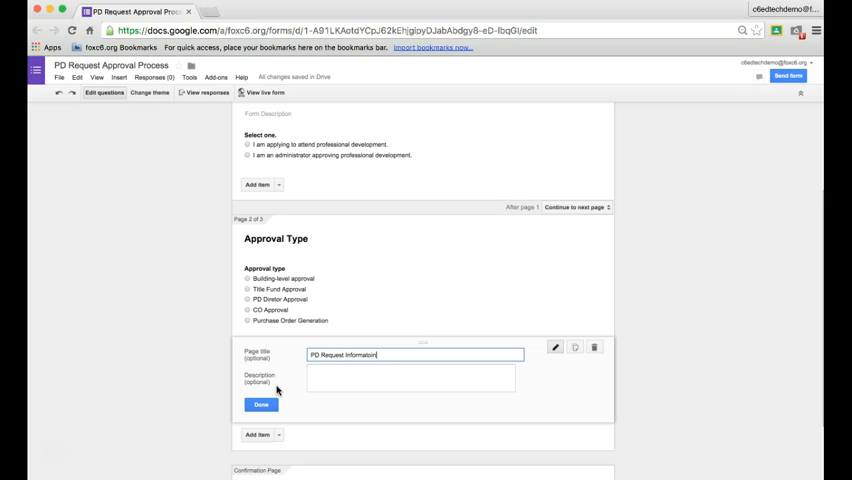
Save a third page titled 'PD Request Information' and begin adding an item to it.
click(260, 404)
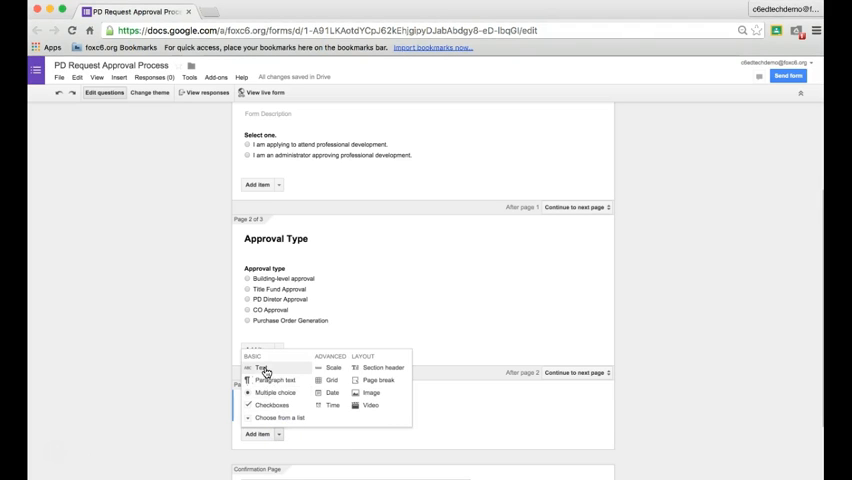
click(260, 368)
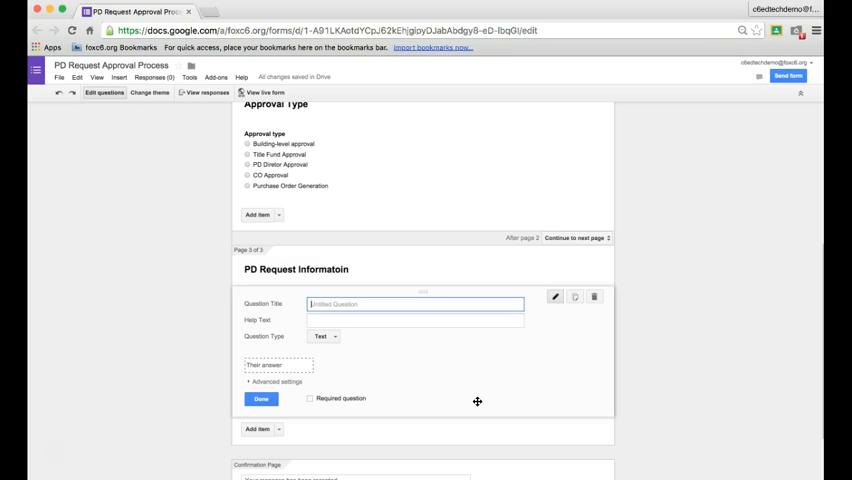
mouse_move(62, 448)
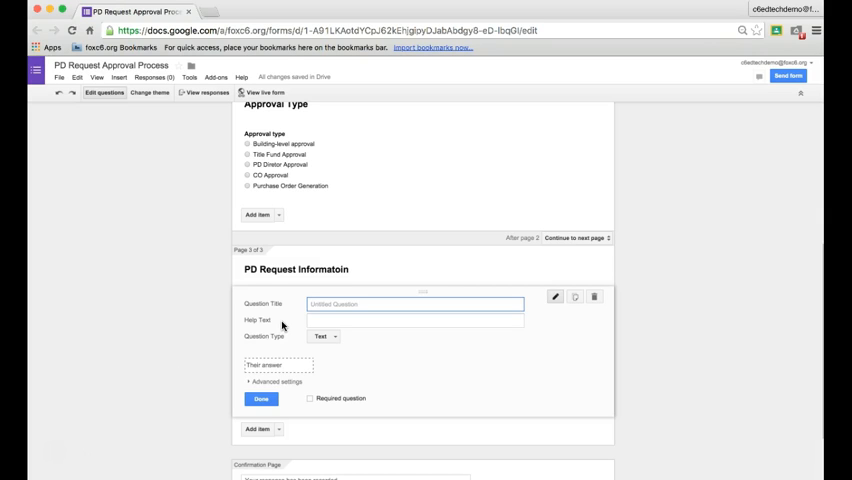
Add Last Name, First Name and Email Address text questions to the PD Request Information page.
text(Last)
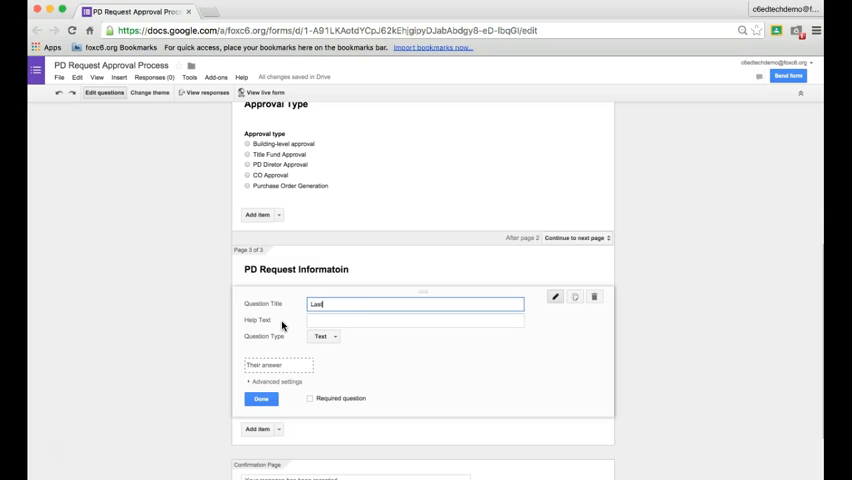
text(Name)
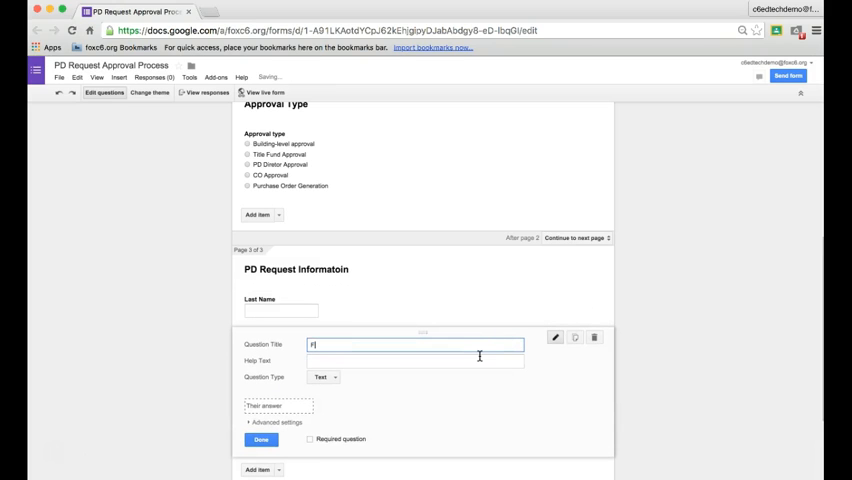
text(irst Name)
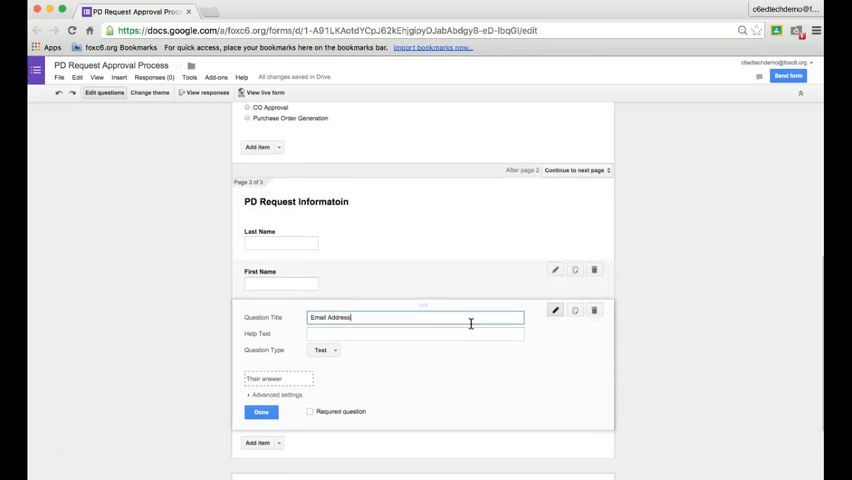
click(260, 412)
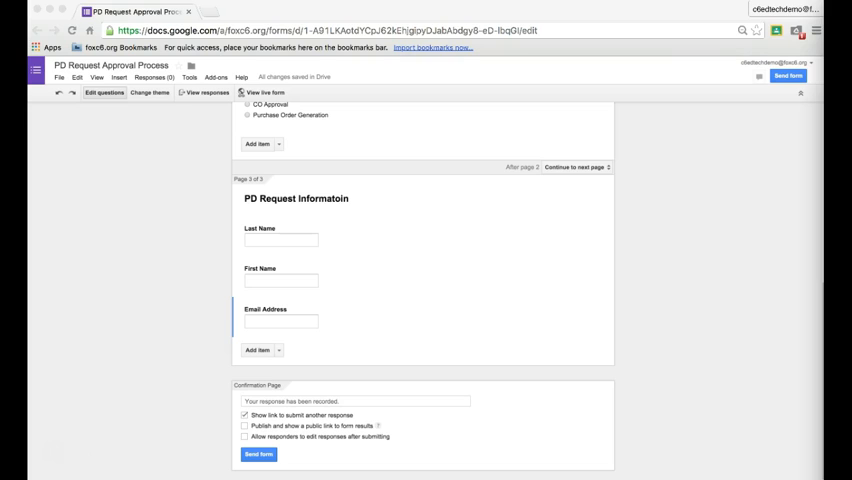
mouse_move(462, 394)
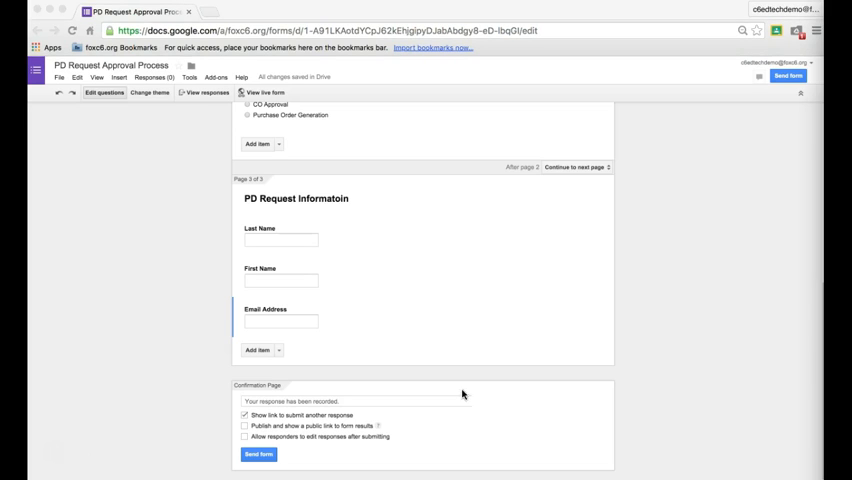
mouse_move(260, 242)
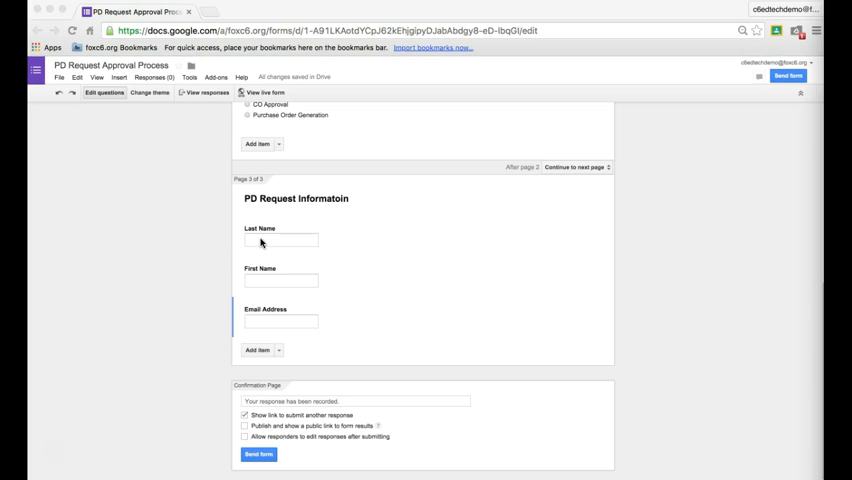
mouse_move(266, 244)
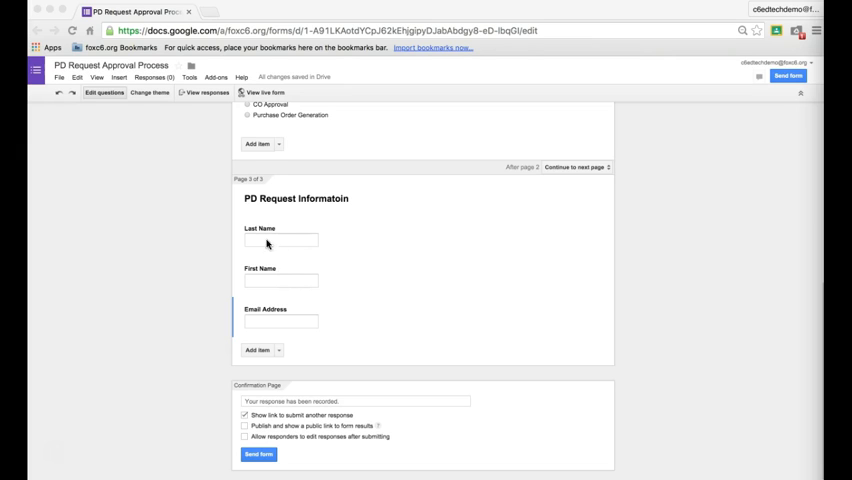
Route applicants to page 3 and administrators to page 2 in the 'Select one:' question.
scroll(up, 3)
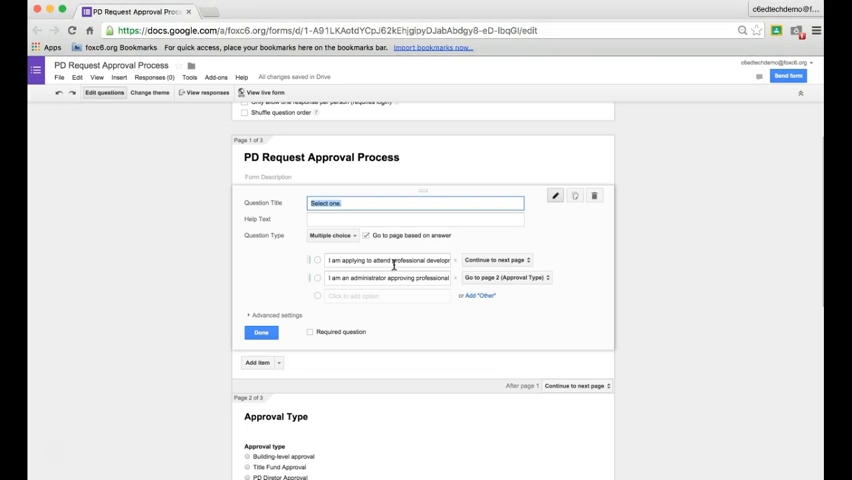
click(498, 260)
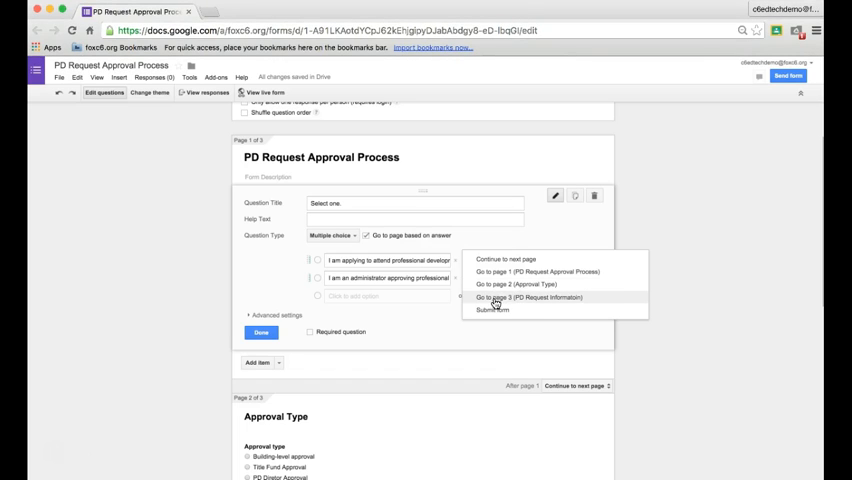
click(528, 296)
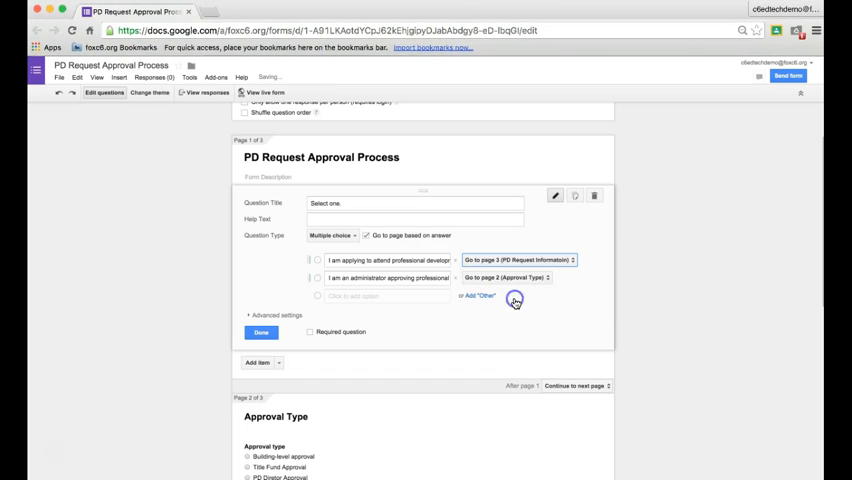
click(260, 332)
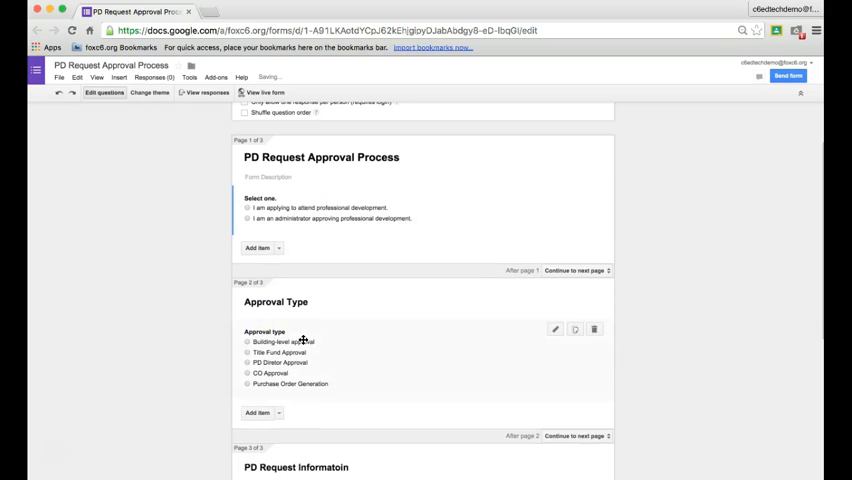
mouse_move(376, 344)
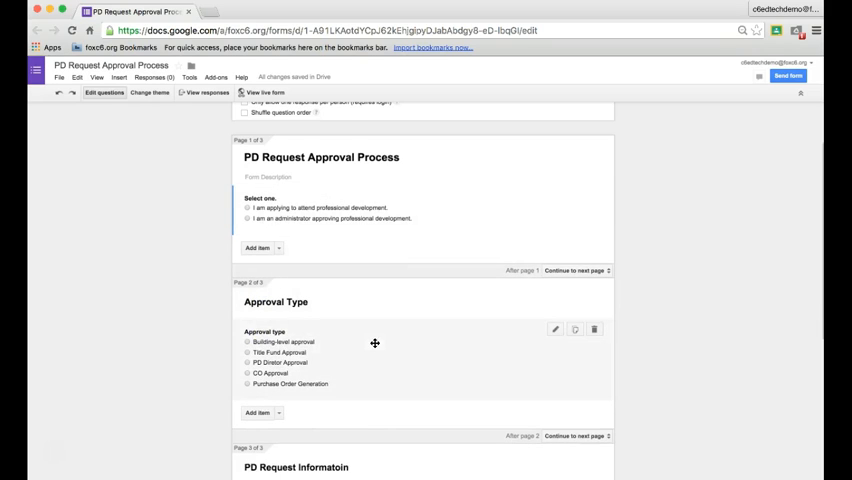
Insert a new page titled 'Building-Level Approval'.
scroll(down, 3)
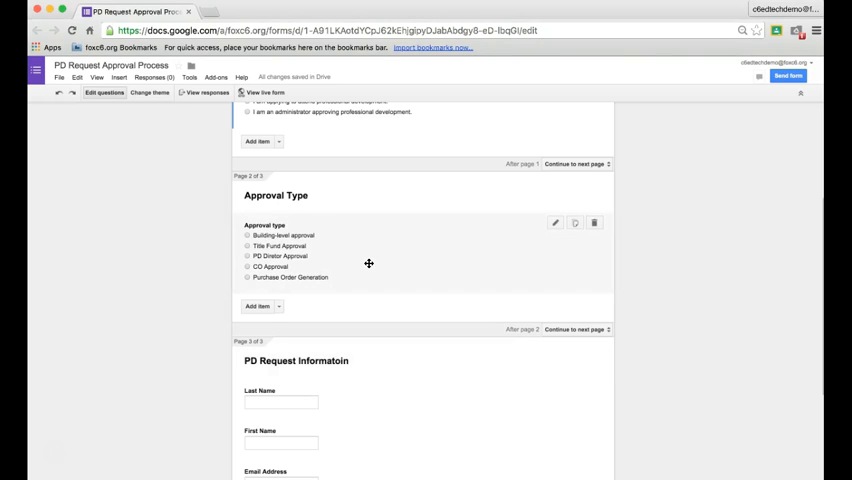
mouse_move(364, 260)
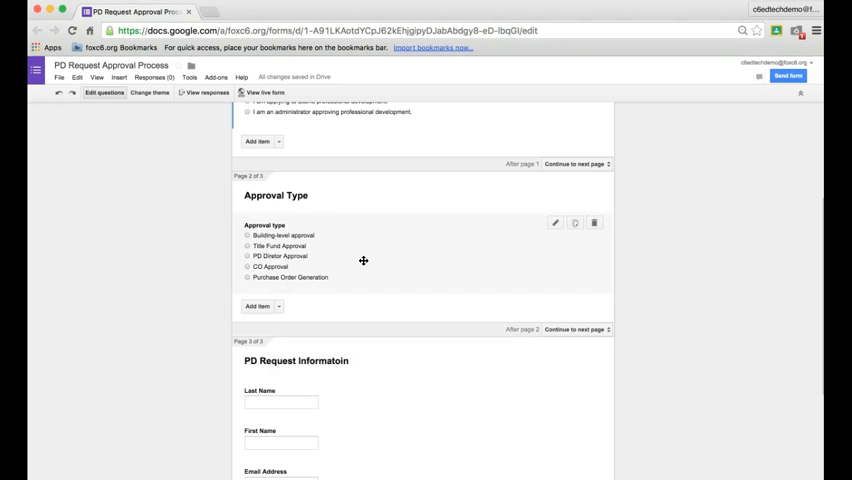
mouse_move(340, 258)
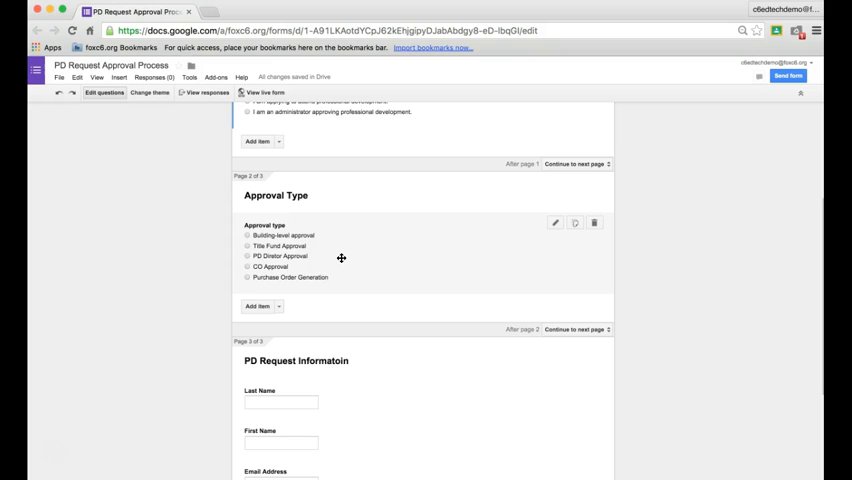
mouse_move(334, 250)
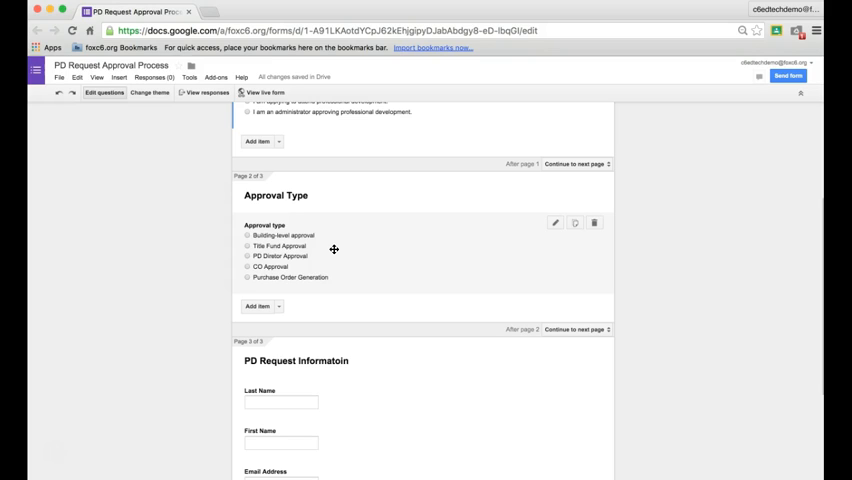
mouse_move(358, 268)
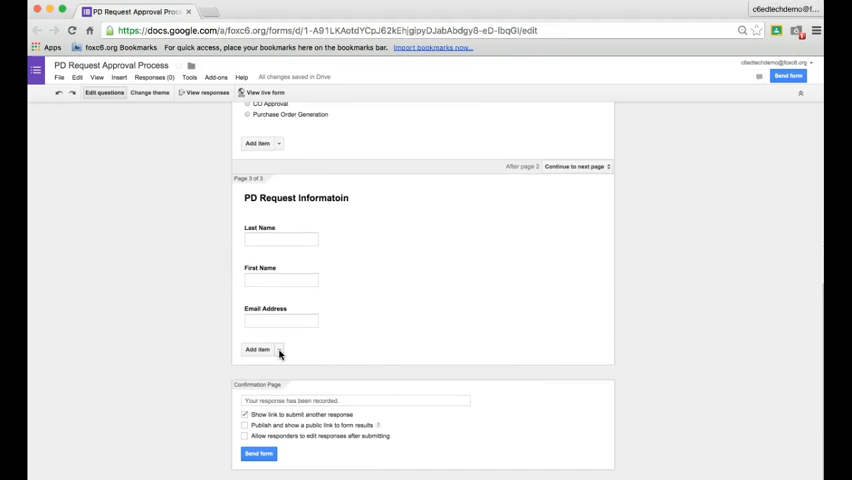
click(280, 348)
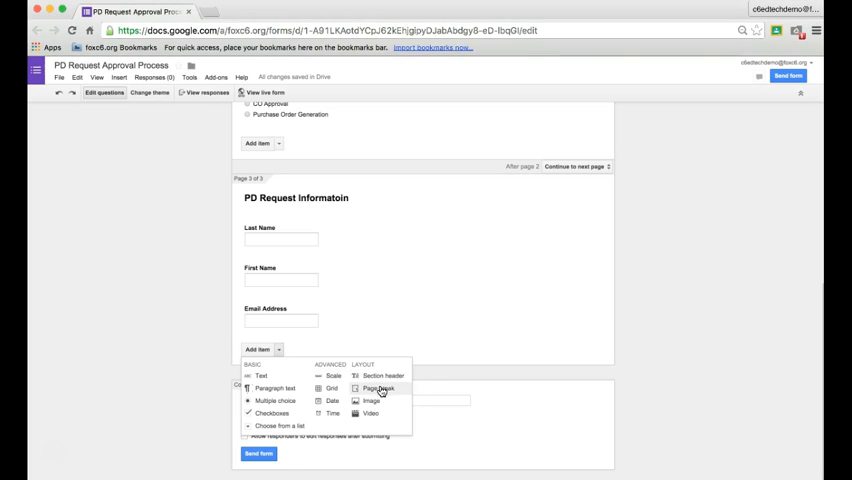
click(378, 388)
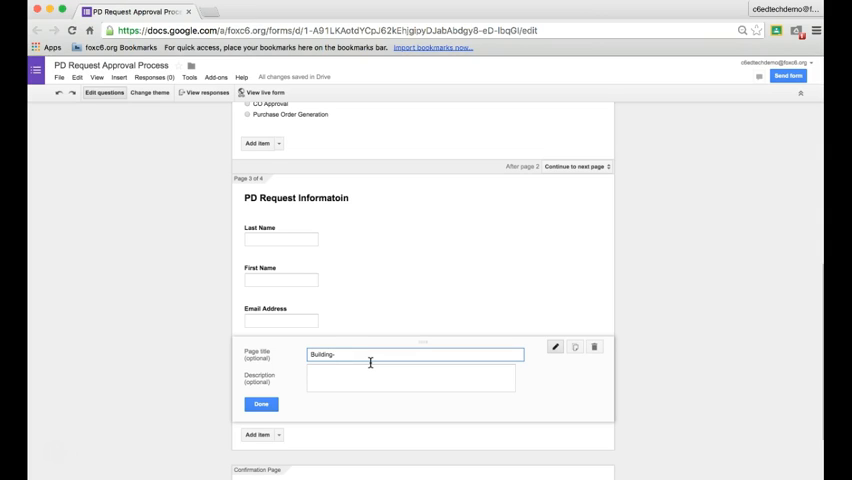
text(Level)
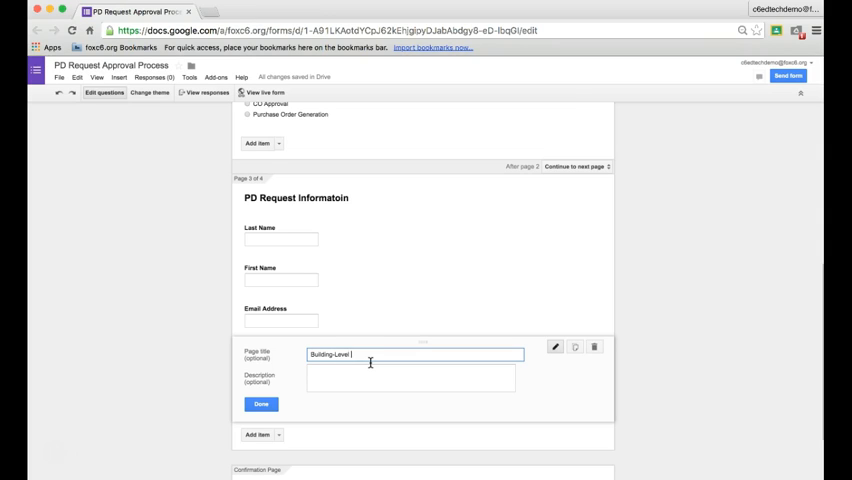
text(Approval)
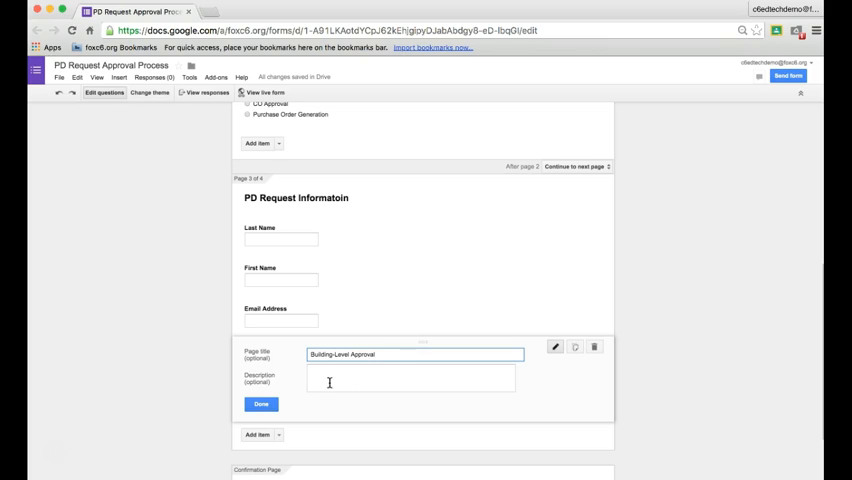
click(260, 404)
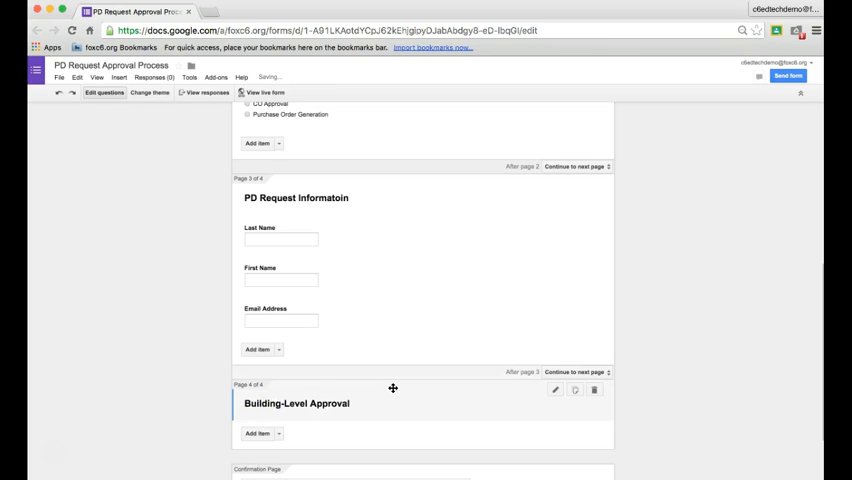
Mark the 'Building approval password' text question as required.
scroll(down, 3)
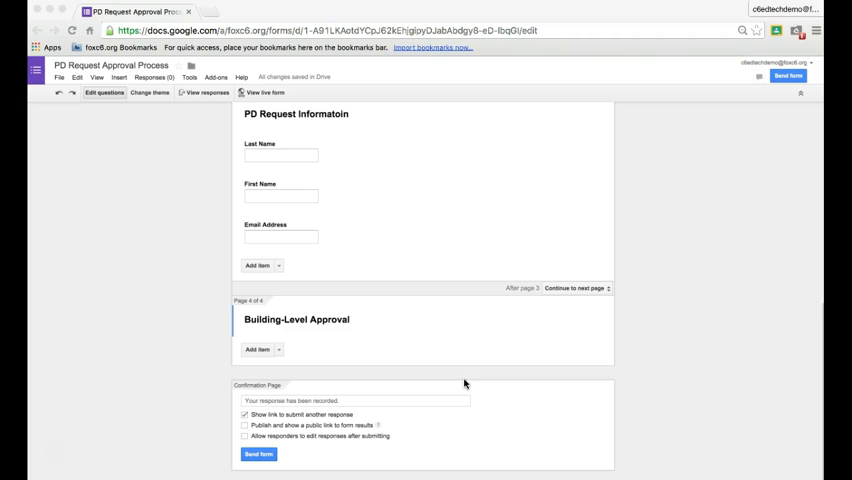
mouse_move(388, 346)
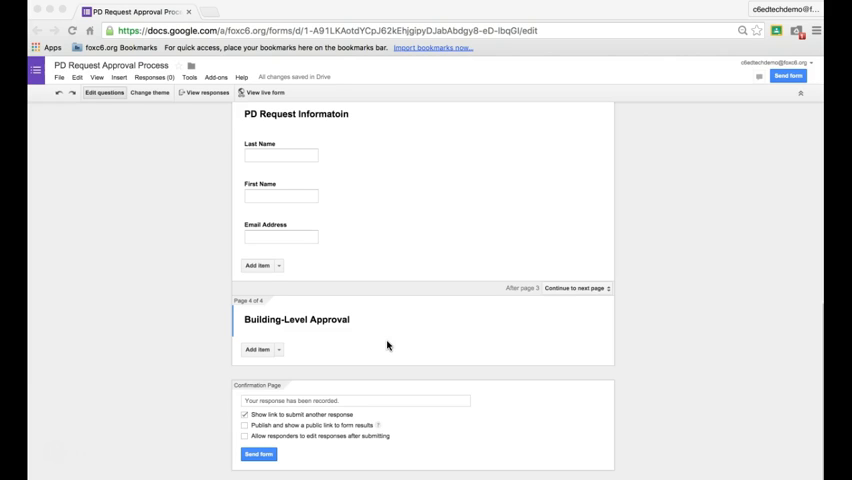
mouse_move(44, 452)
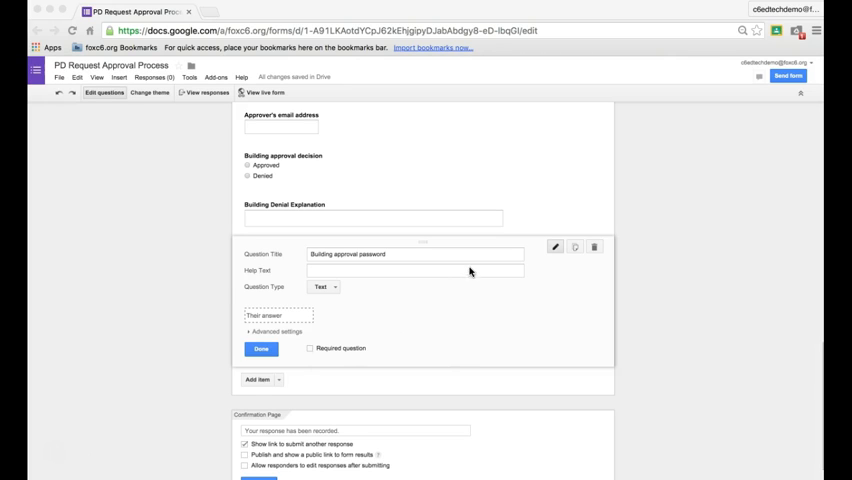
mouse_move(348, 336)
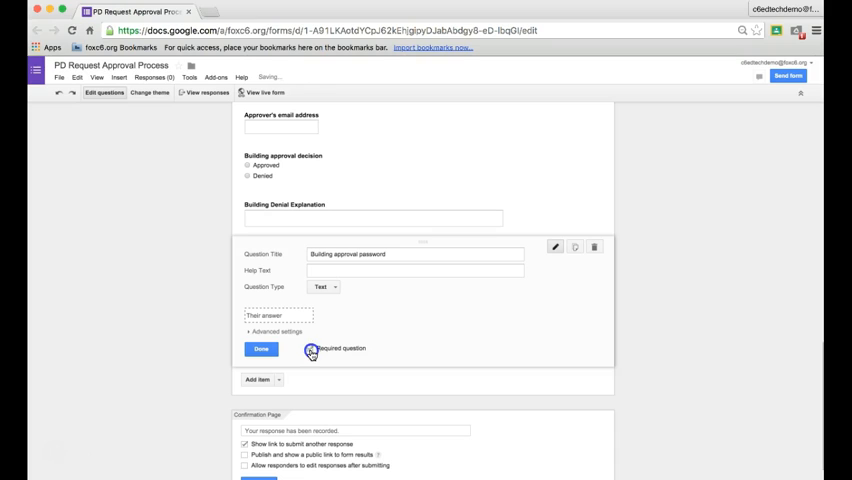
click(308, 348)
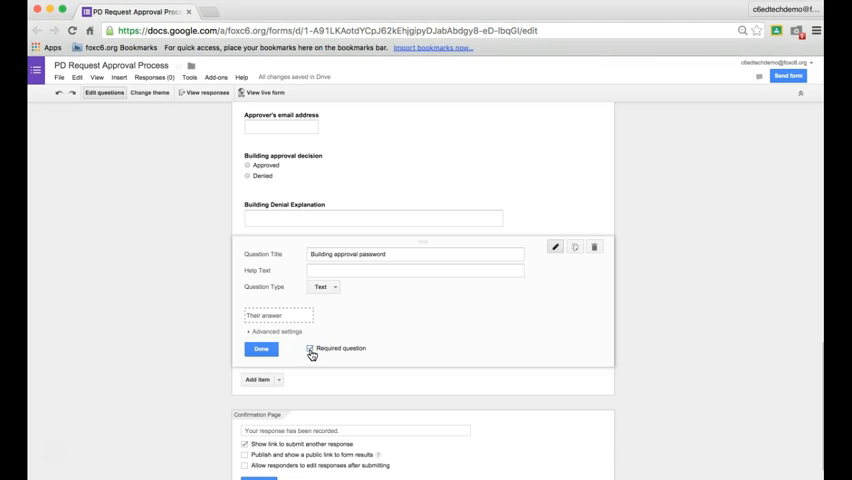
click(310, 348)
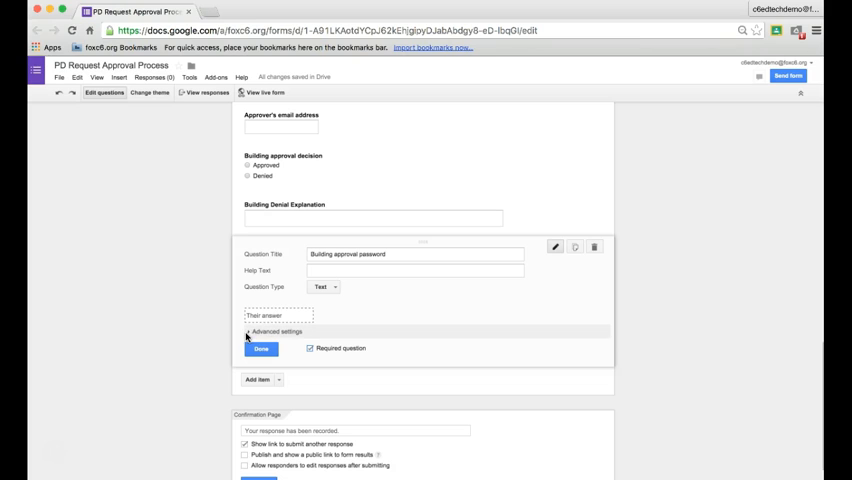
Validate the password question as Text > Contains 'password'.
click(248, 332)
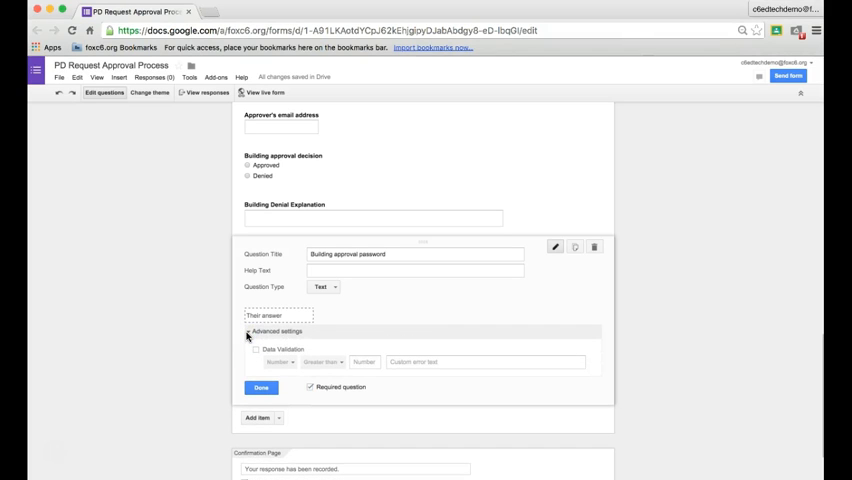
click(256, 348)
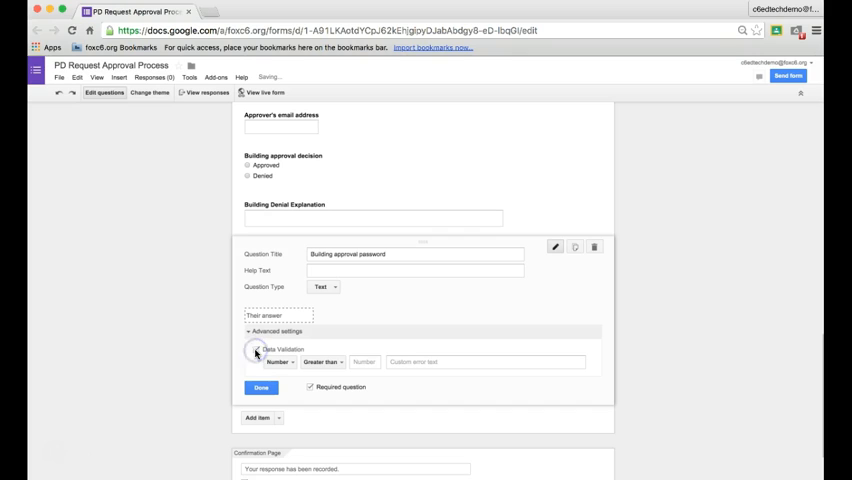
click(256, 348)
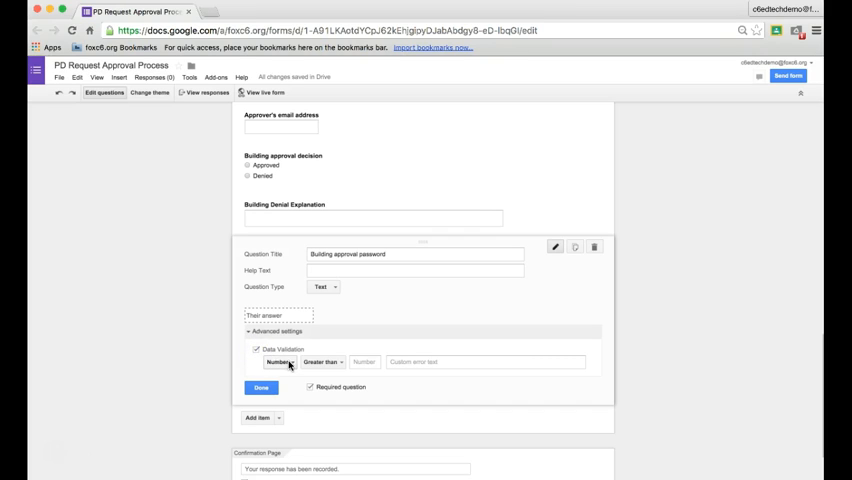
click(280, 360)
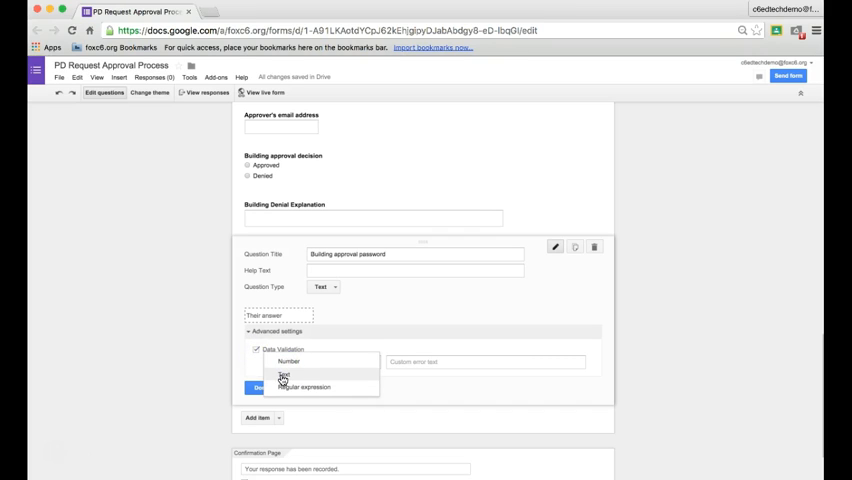
click(284, 376)
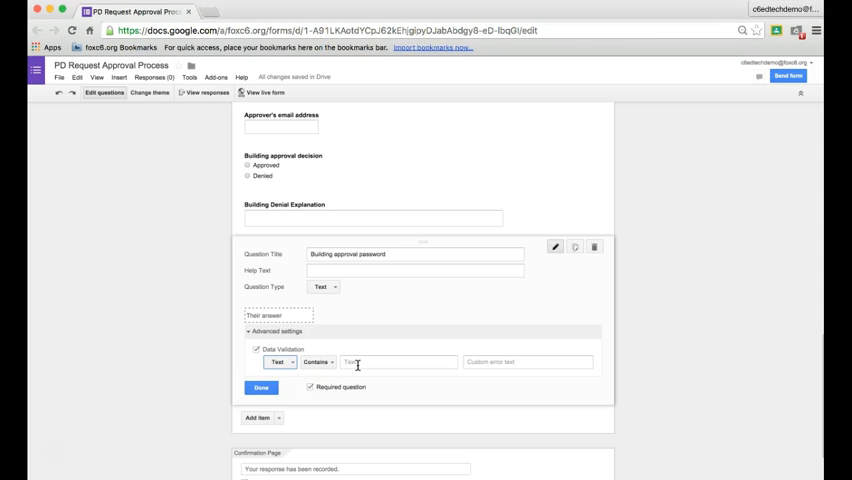
click(400, 362)
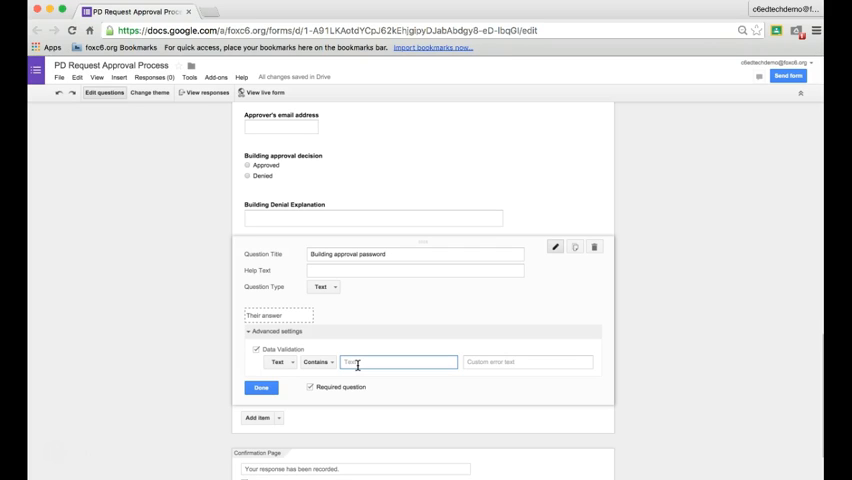
text(password)
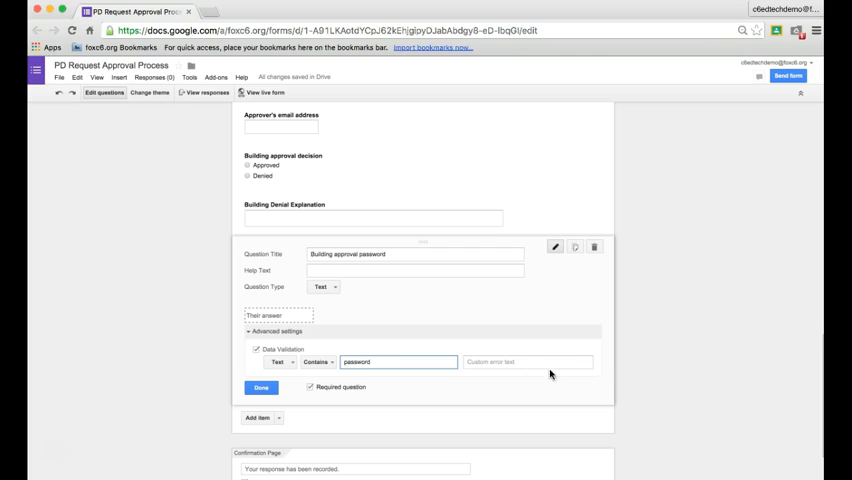
Set the error text 'Your password is incorrect. Please try again.' and save the question.
text(Your password is incorrect. Please try again.)
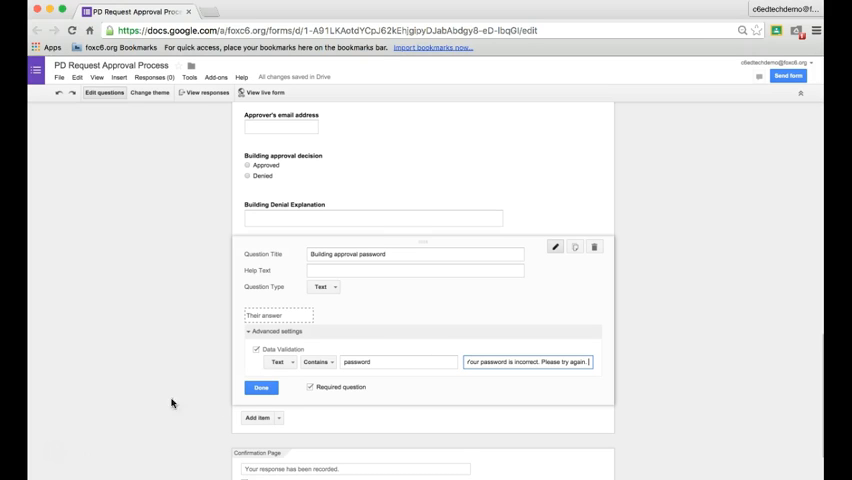
click(260, 388)
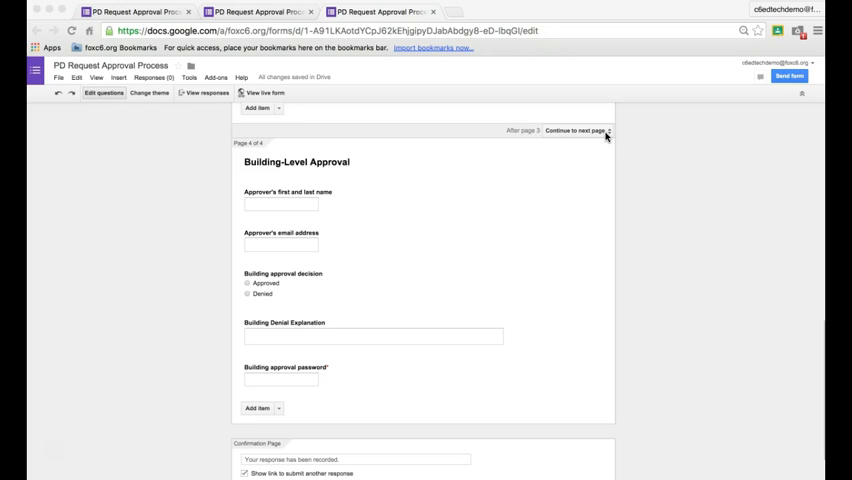
click(584, 132)
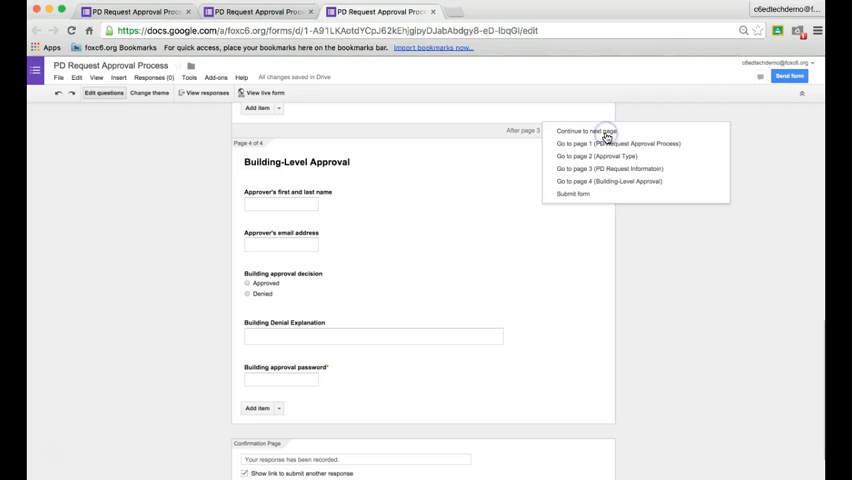
click(576, 194)
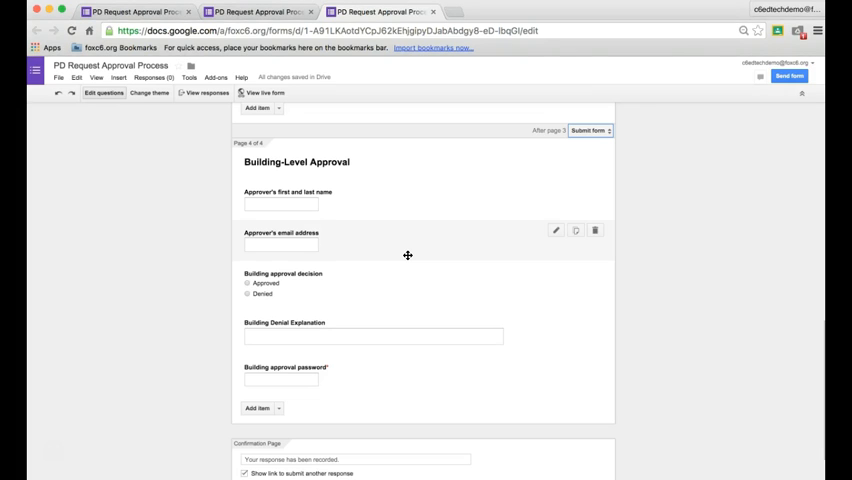
scroll(up, 3)
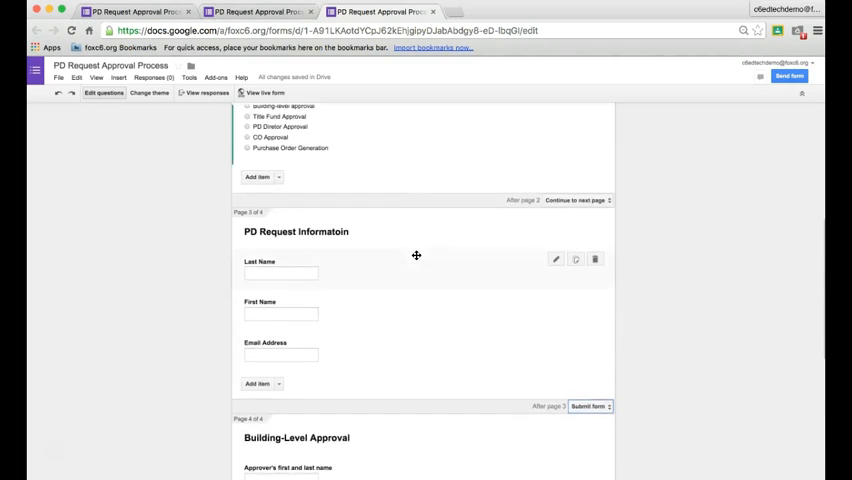
scroll(down, 3)
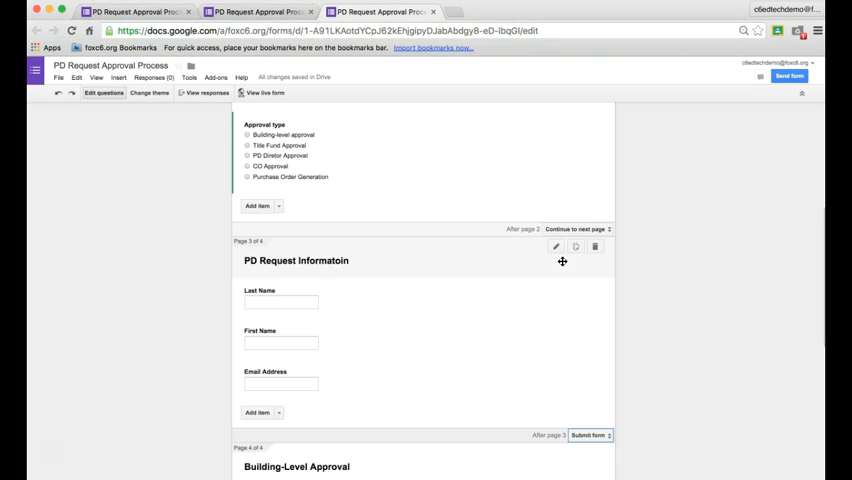
click(576, 228)
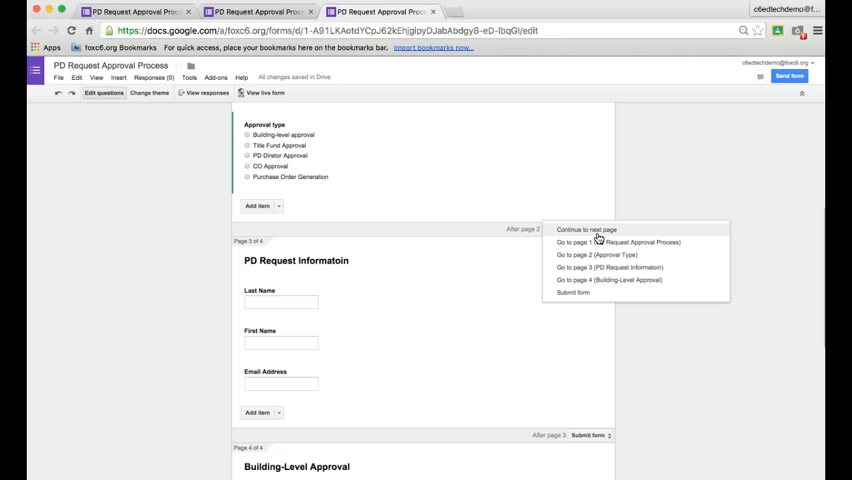
click(588, 228)
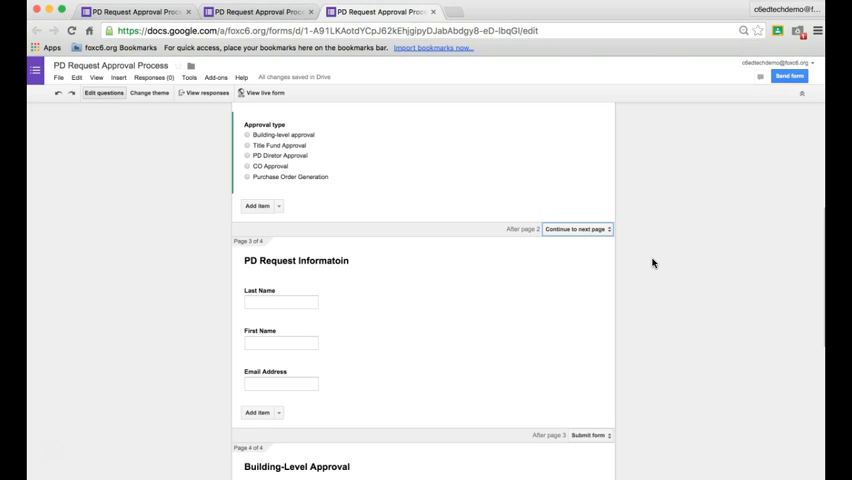
mouse_move(628, 252)
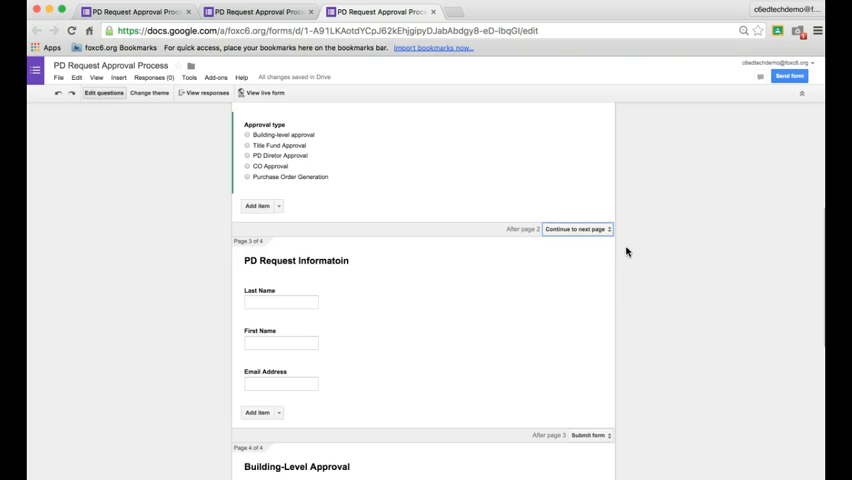
click(576, 228)
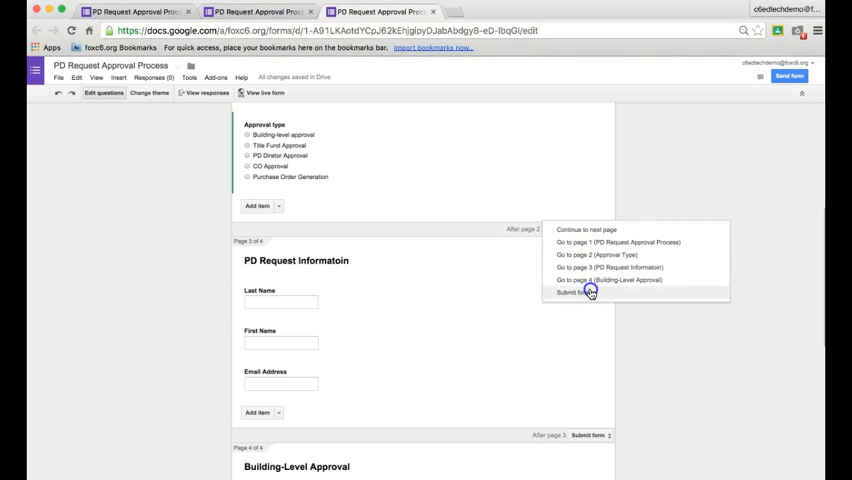
click(576, 292)
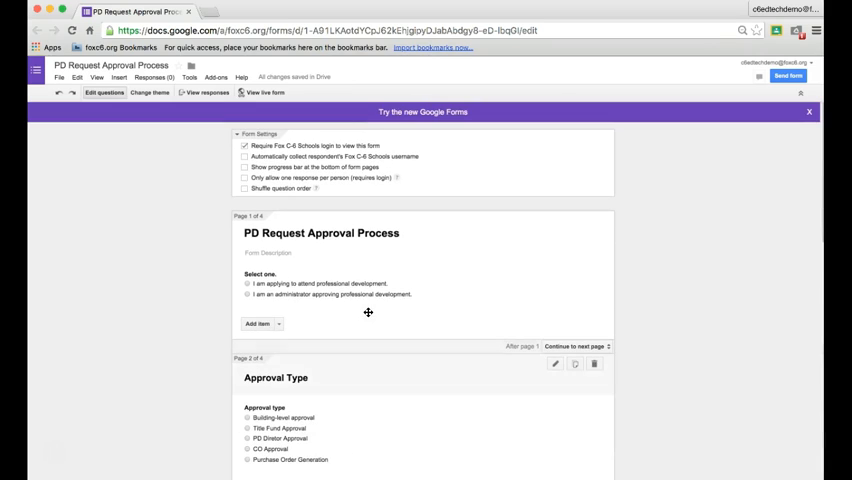
Route the Building-level approval answer to page 4, Building-Level Approval.
click(808, 112)
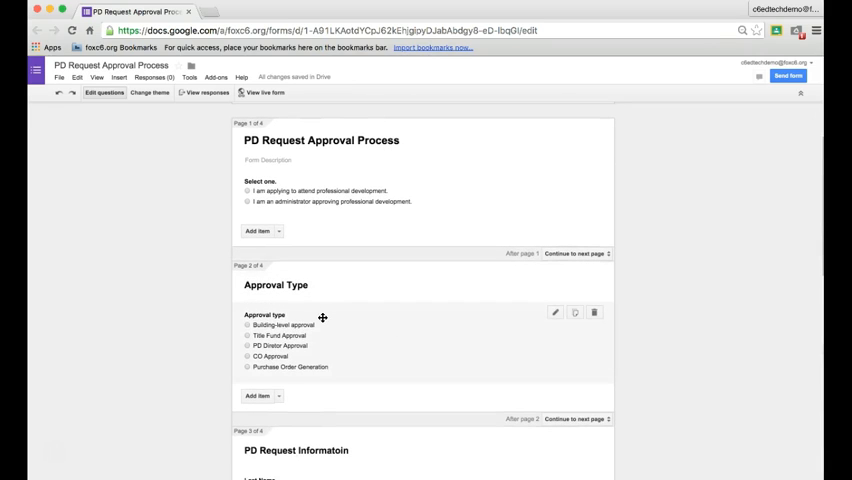
mouse_move(354, 342)
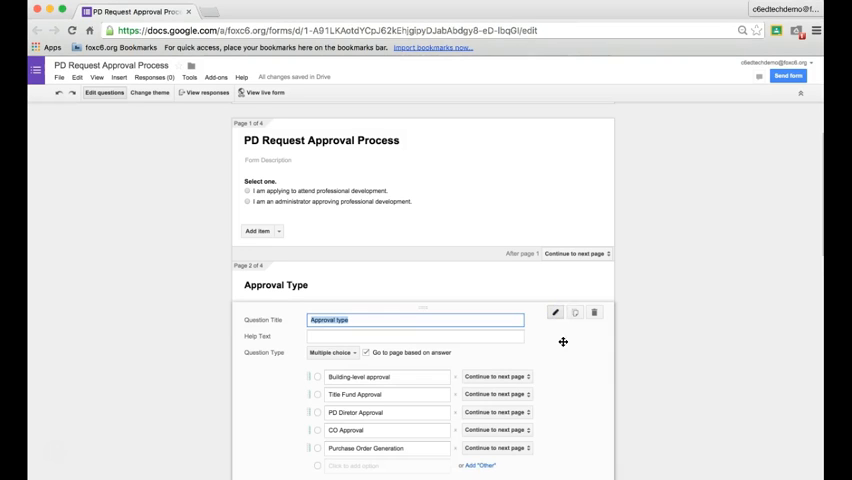
scroll(down, 3)
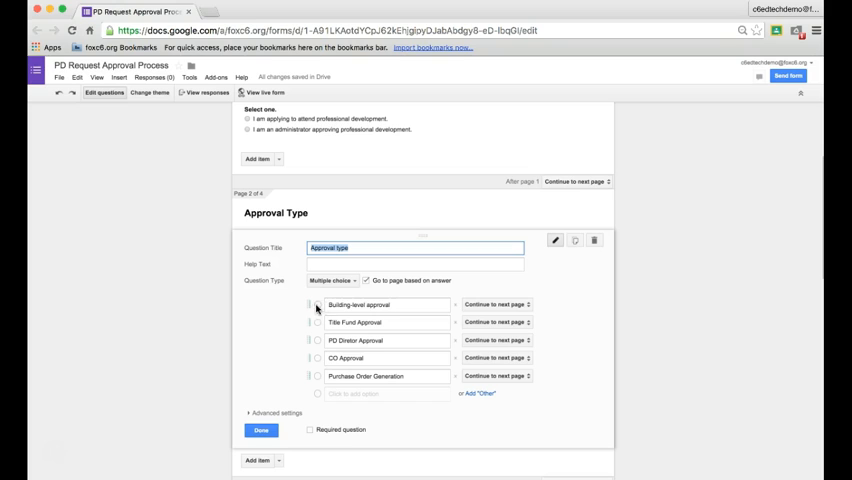
click(496, 304)
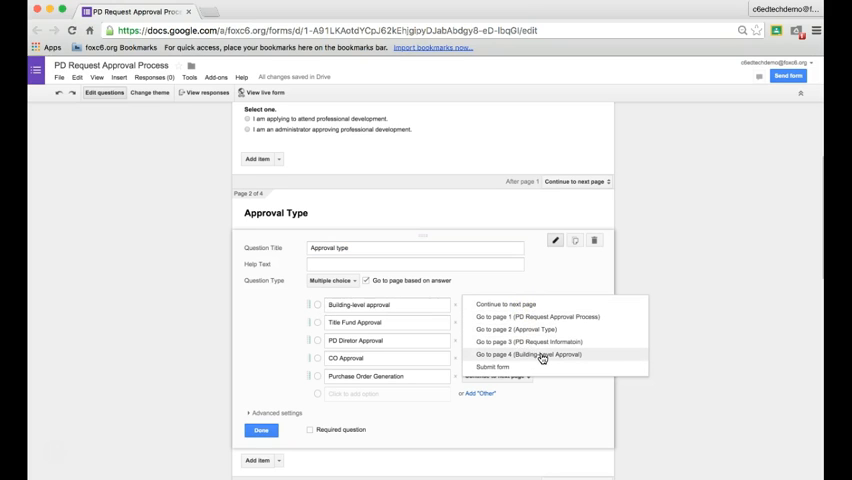
click(528, 354)
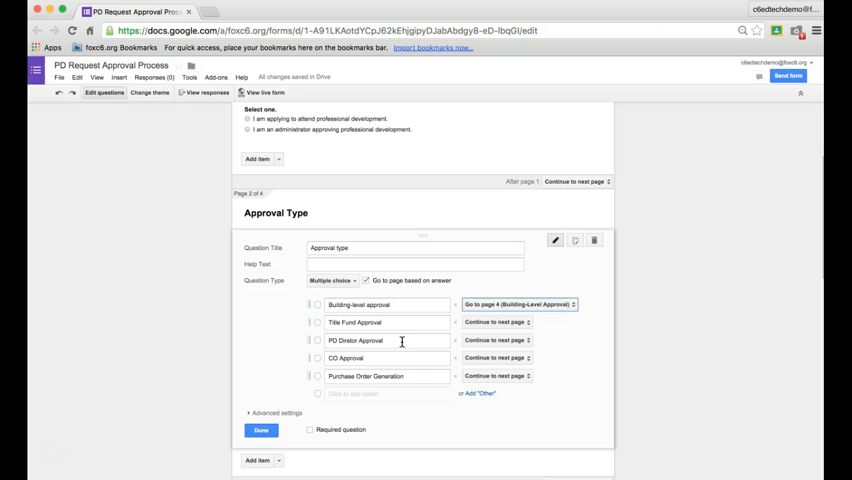
mouse_move(400, 342)
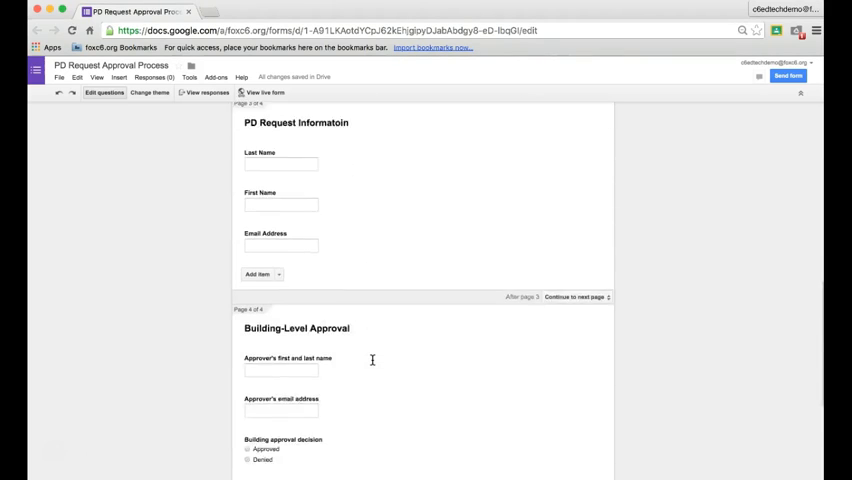
scroll(down, 3)
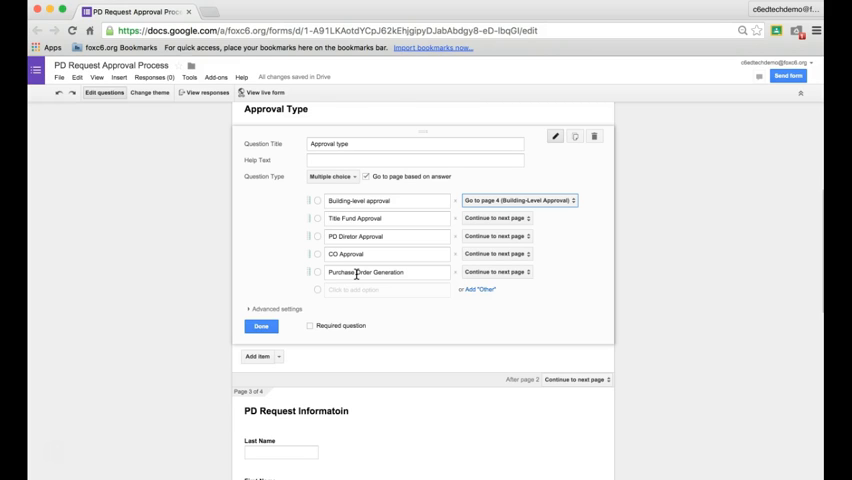
scroll(up, 3)
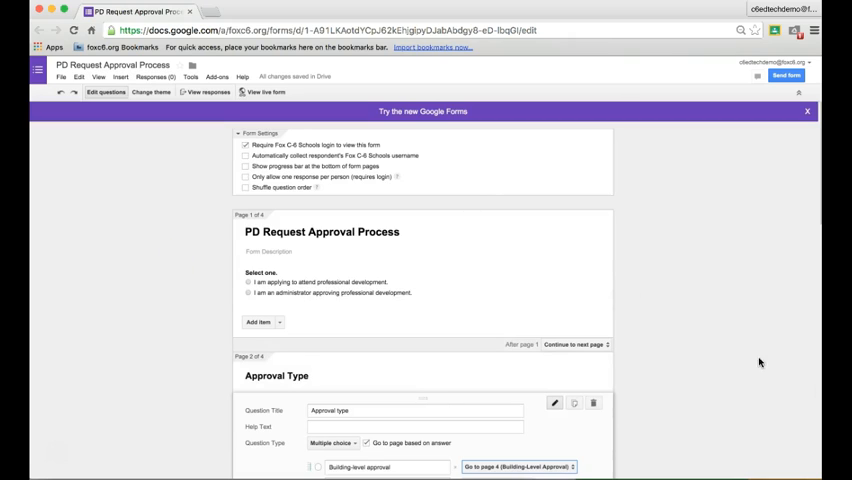
In the live form, choose 'I am applying to attend professional development' and continue to the next page.
click(268, 92)
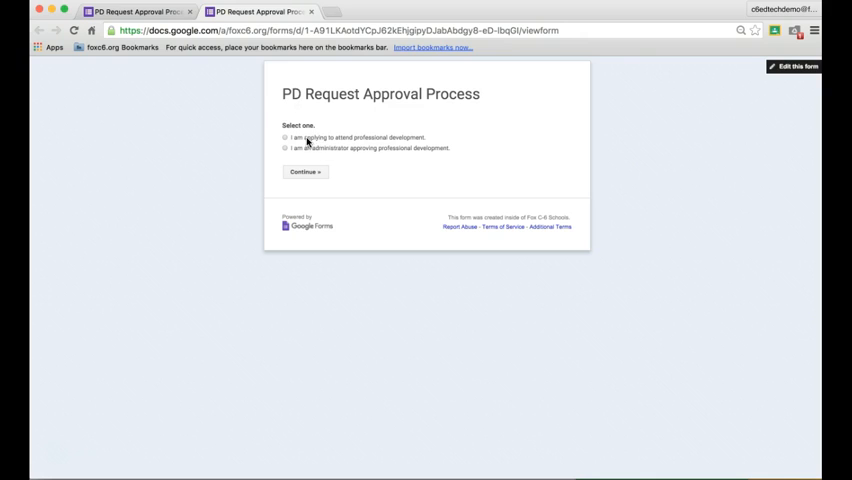
mouse_move(284, 142)
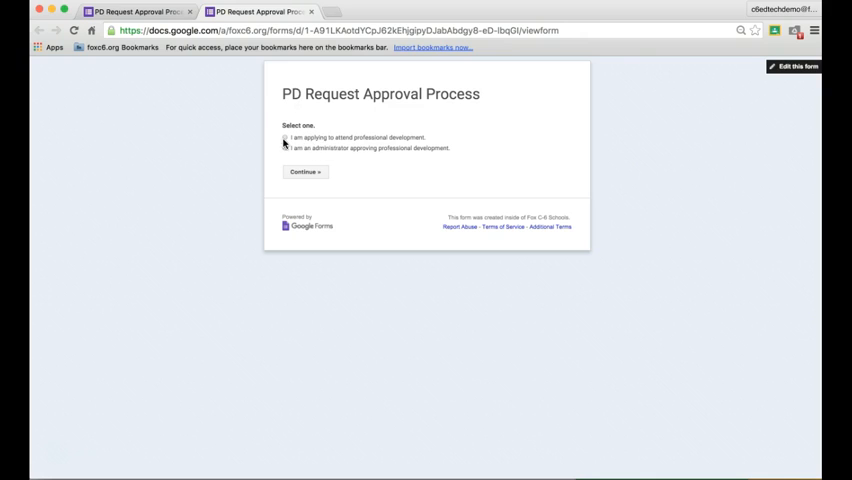
click(284, 136)
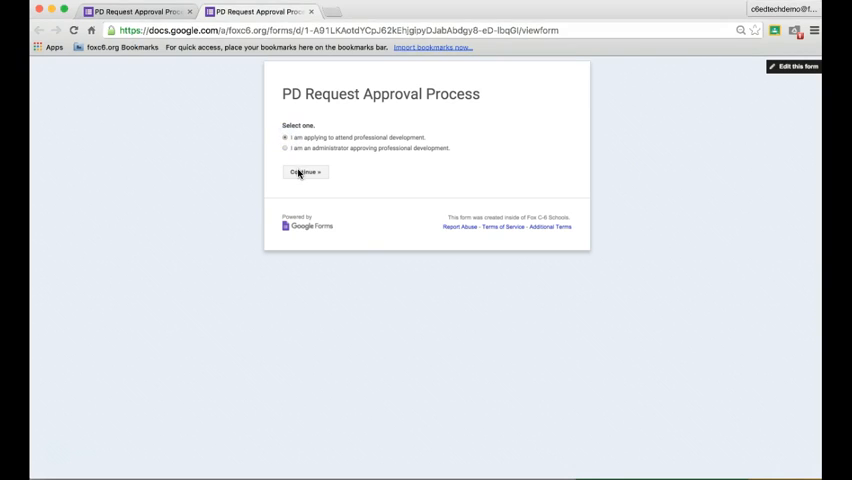
click(304, 172)
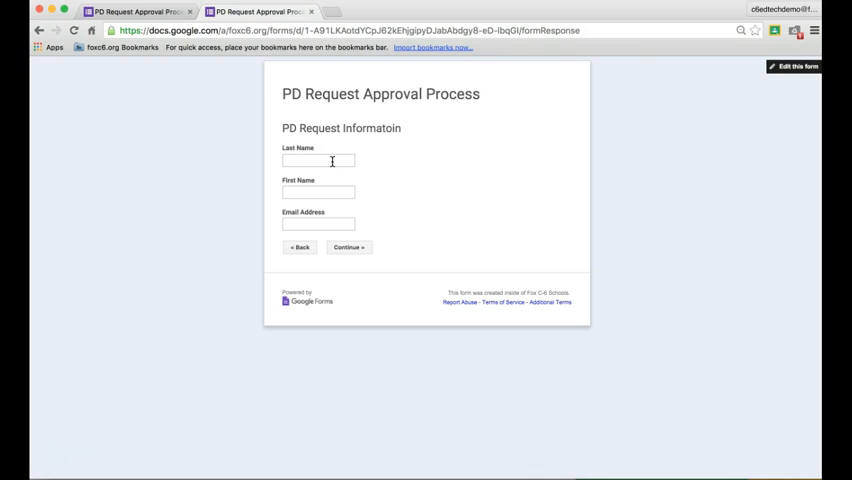
mouse_move(376, 366)
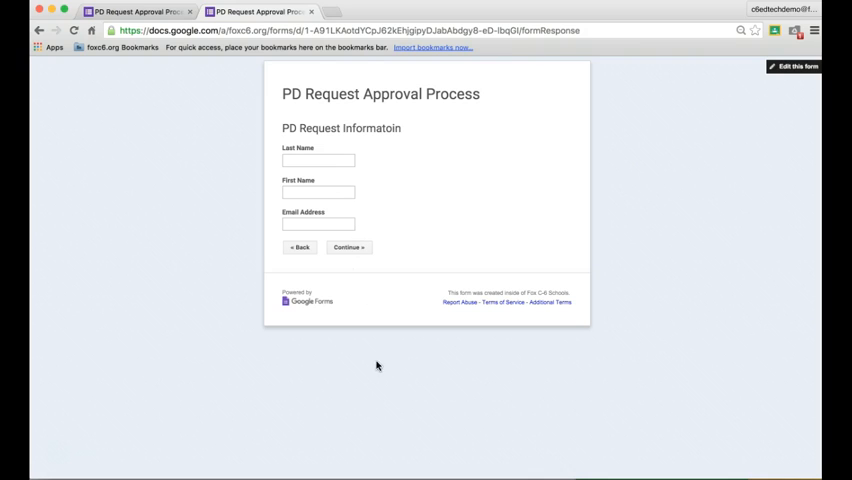
mouse_move(338, 192)
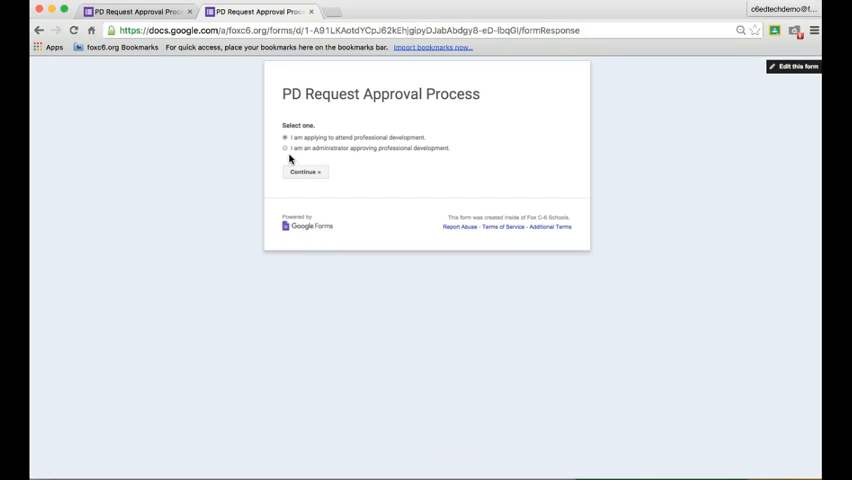
As administrator, select Building-level approval and continue to reach the Building-Level Approval page, then return to editing.
click(284, 148)
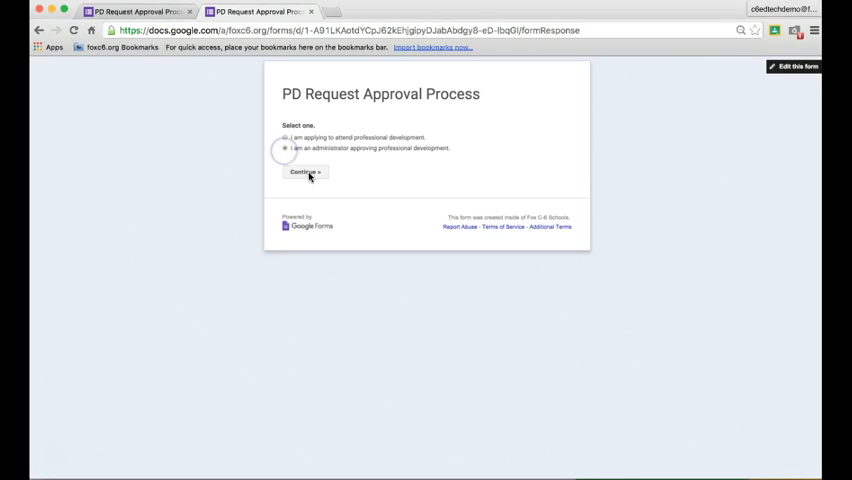
click(304, 172)
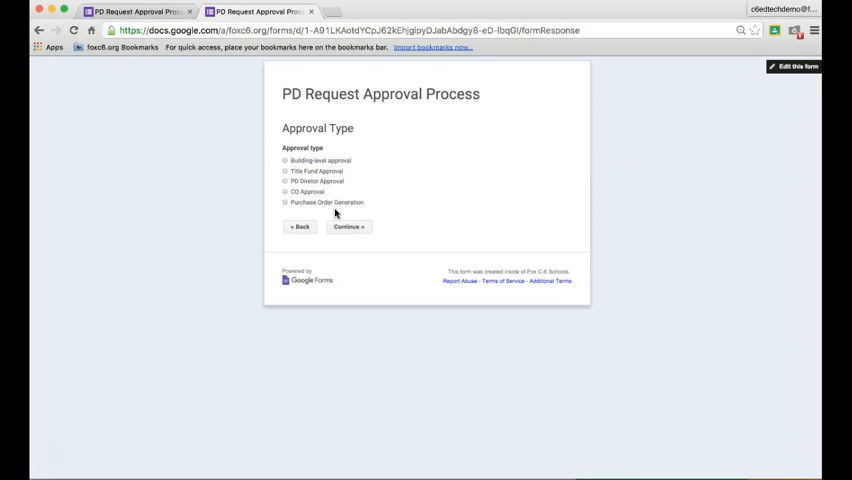
click(284, 160)
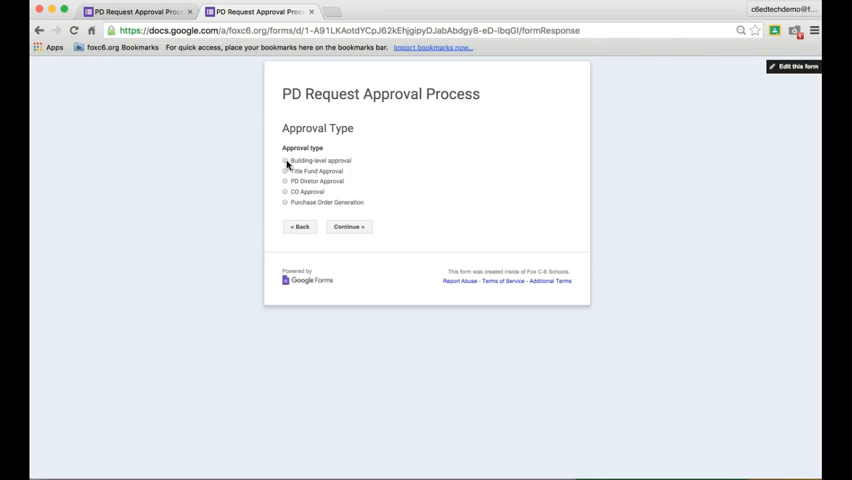
click(284, 160)
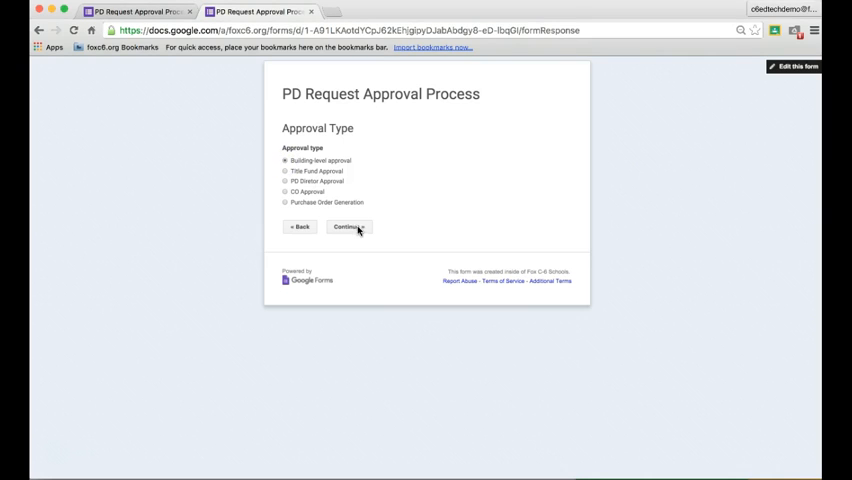
click(346, 228)
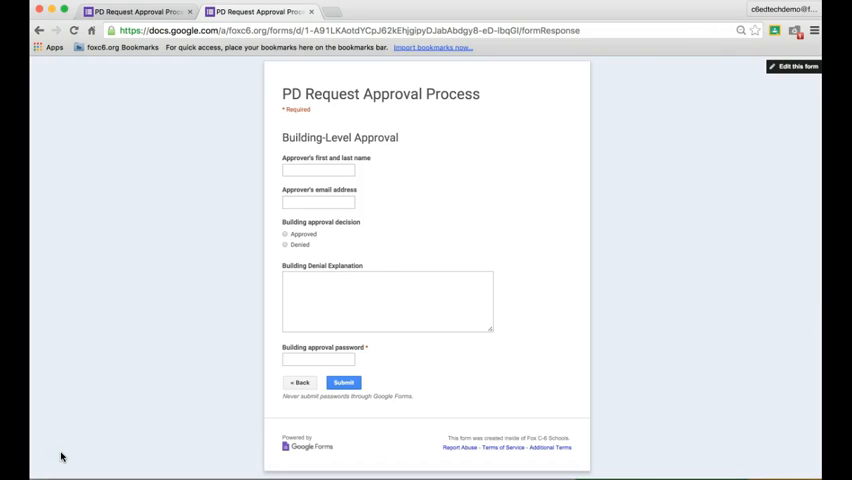
click(796, 66)
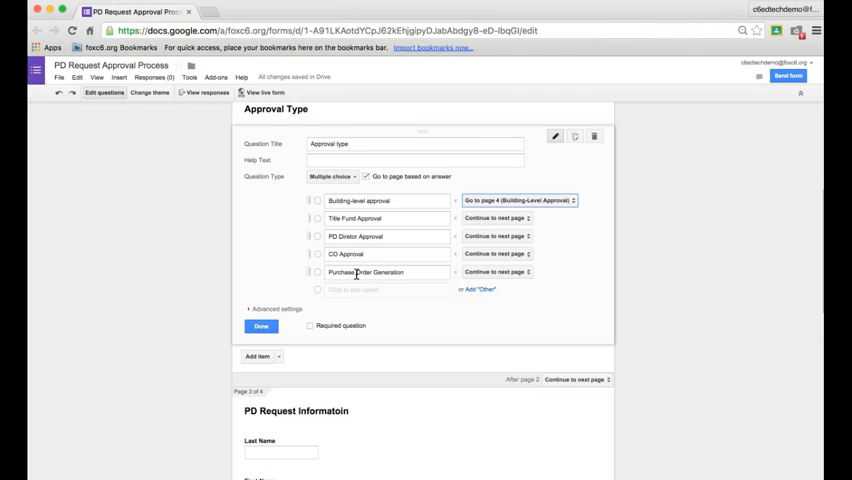